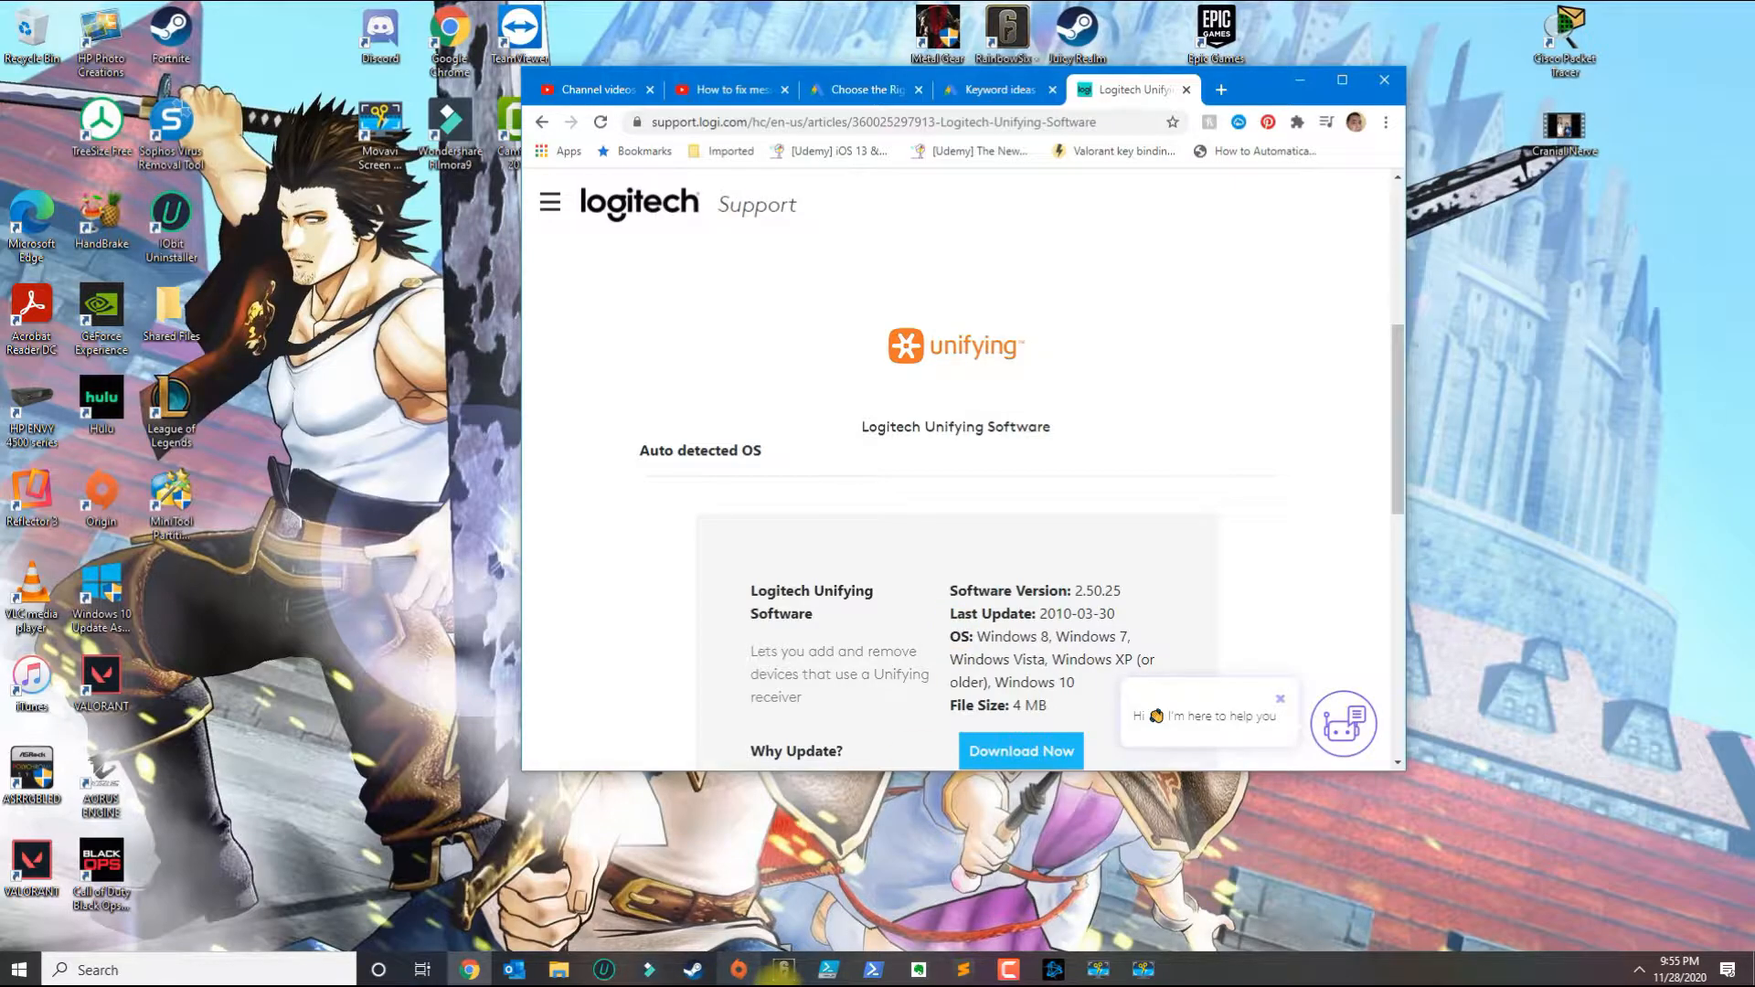
pyautogui.moveTo(737, 969)
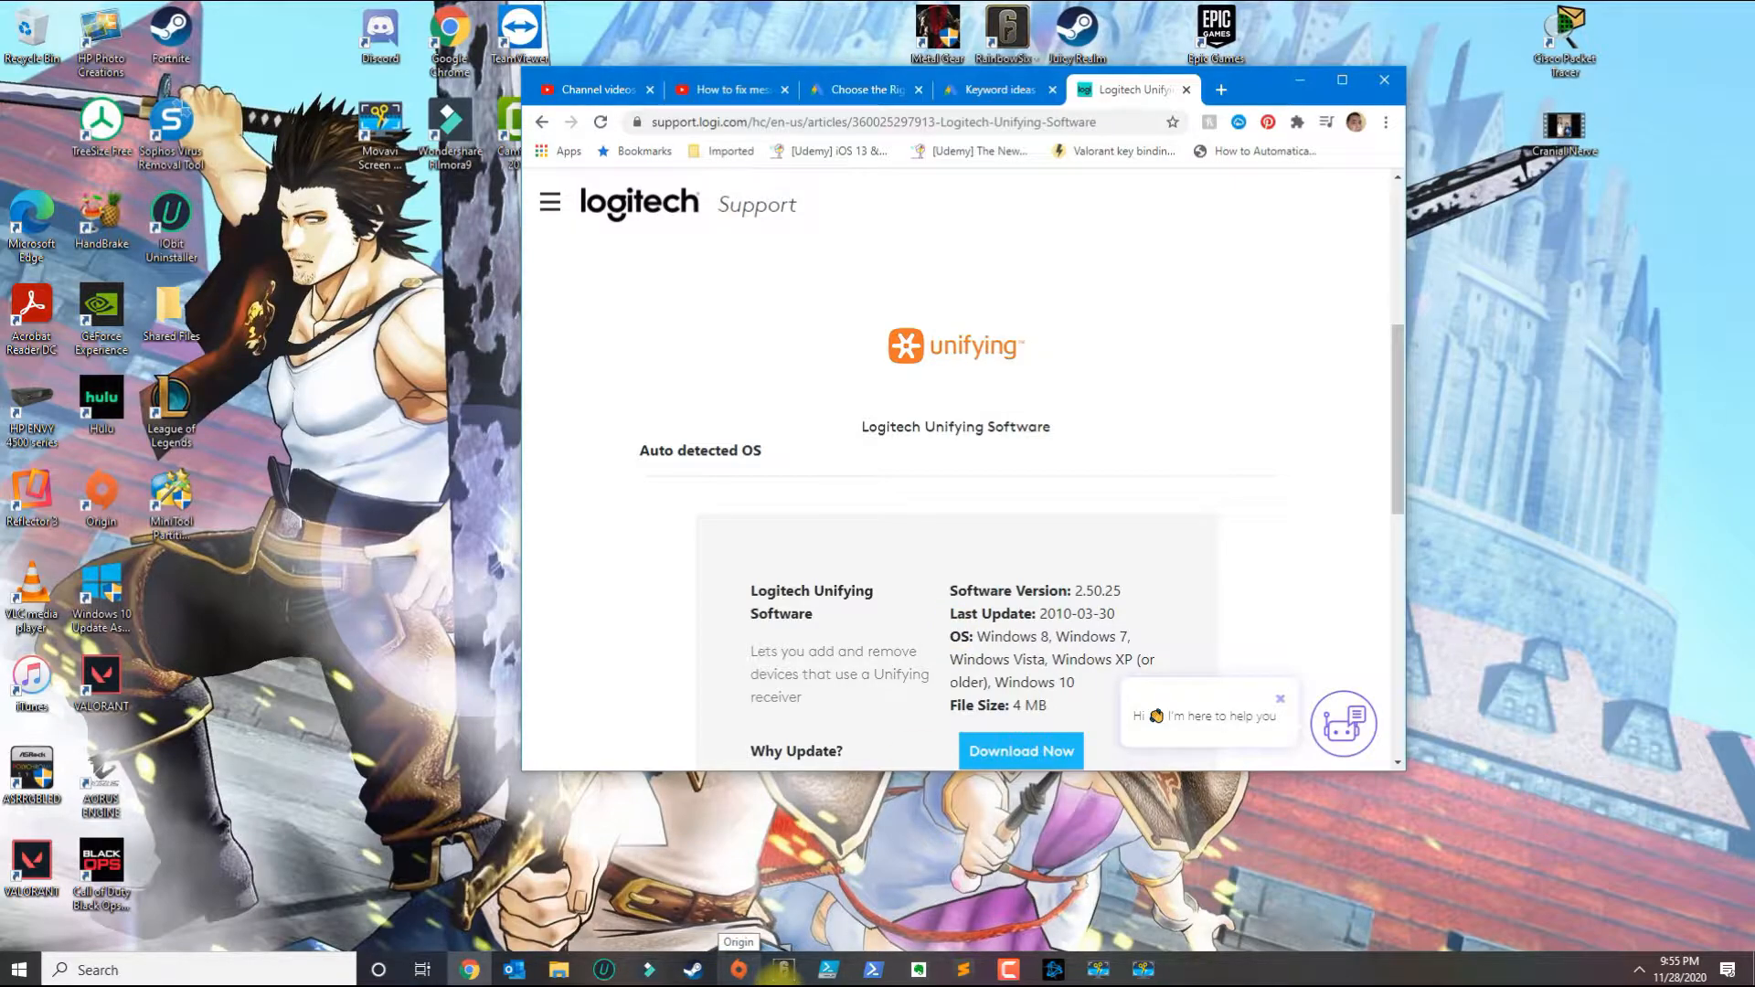
# Search 'unifying symbol' in a new Chrome tab to view images of the Unifying logo.
pyautogui.click(1219, 90)
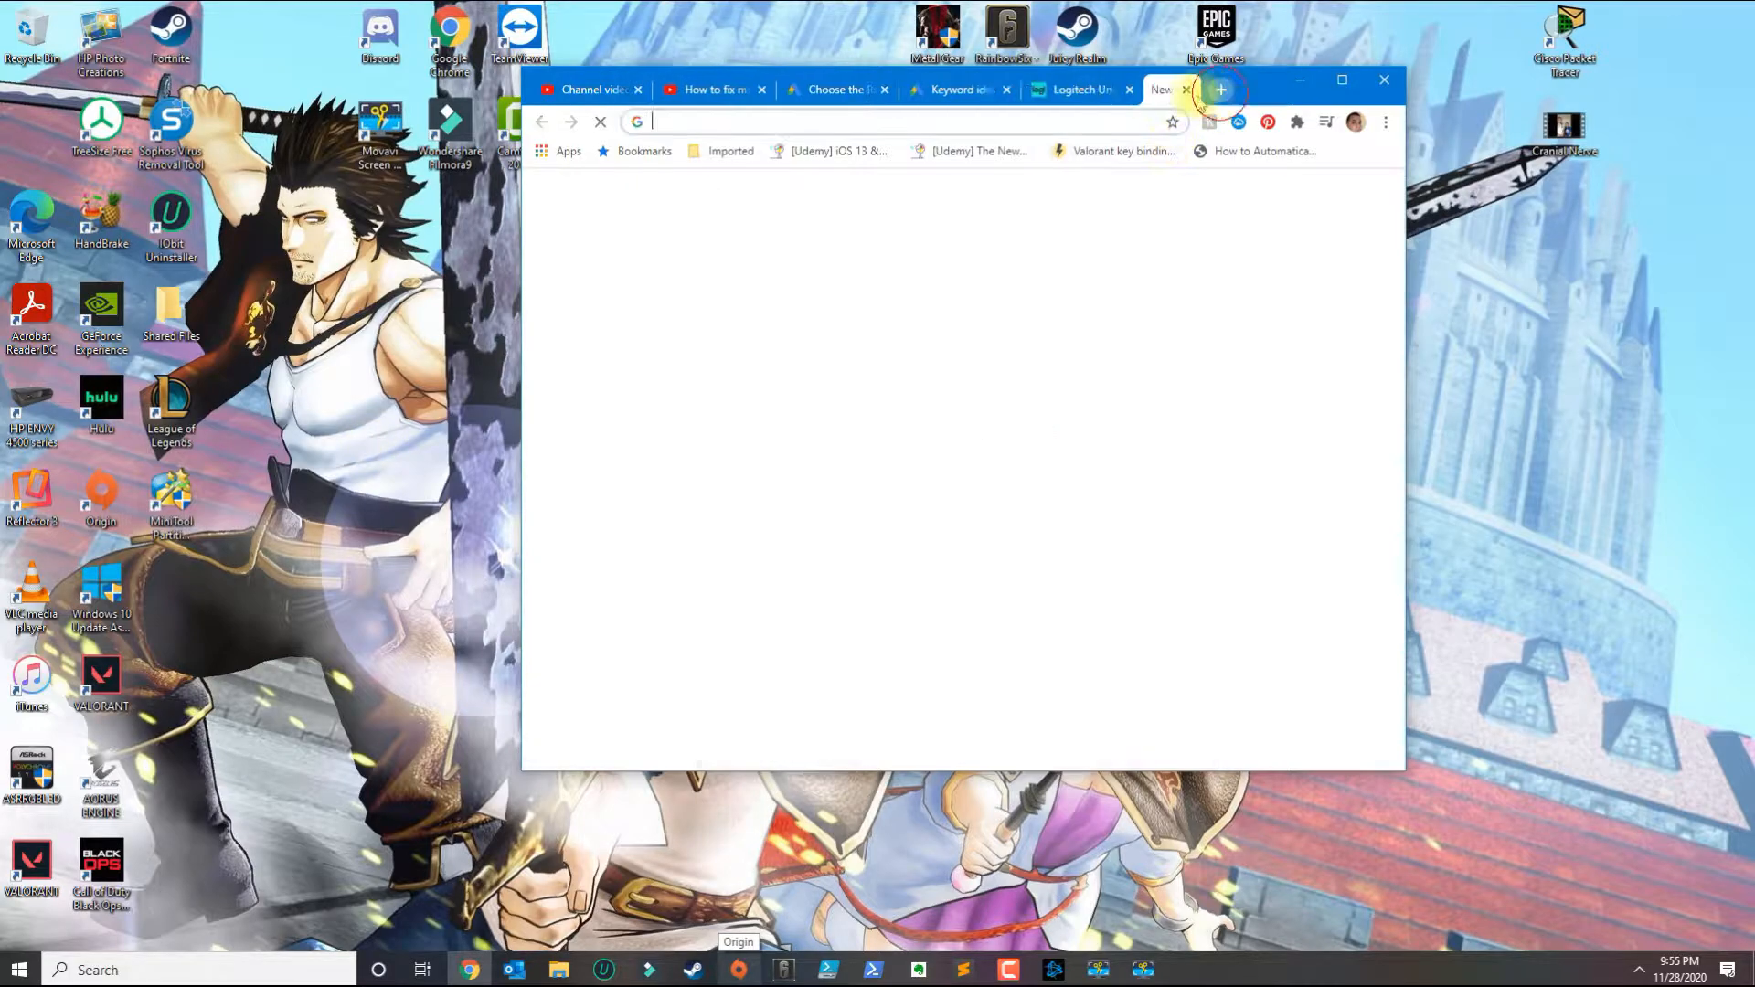
pyautogui.write('unifying+symbol&oq=unifying+symbol&aqs=chrome..69i...')
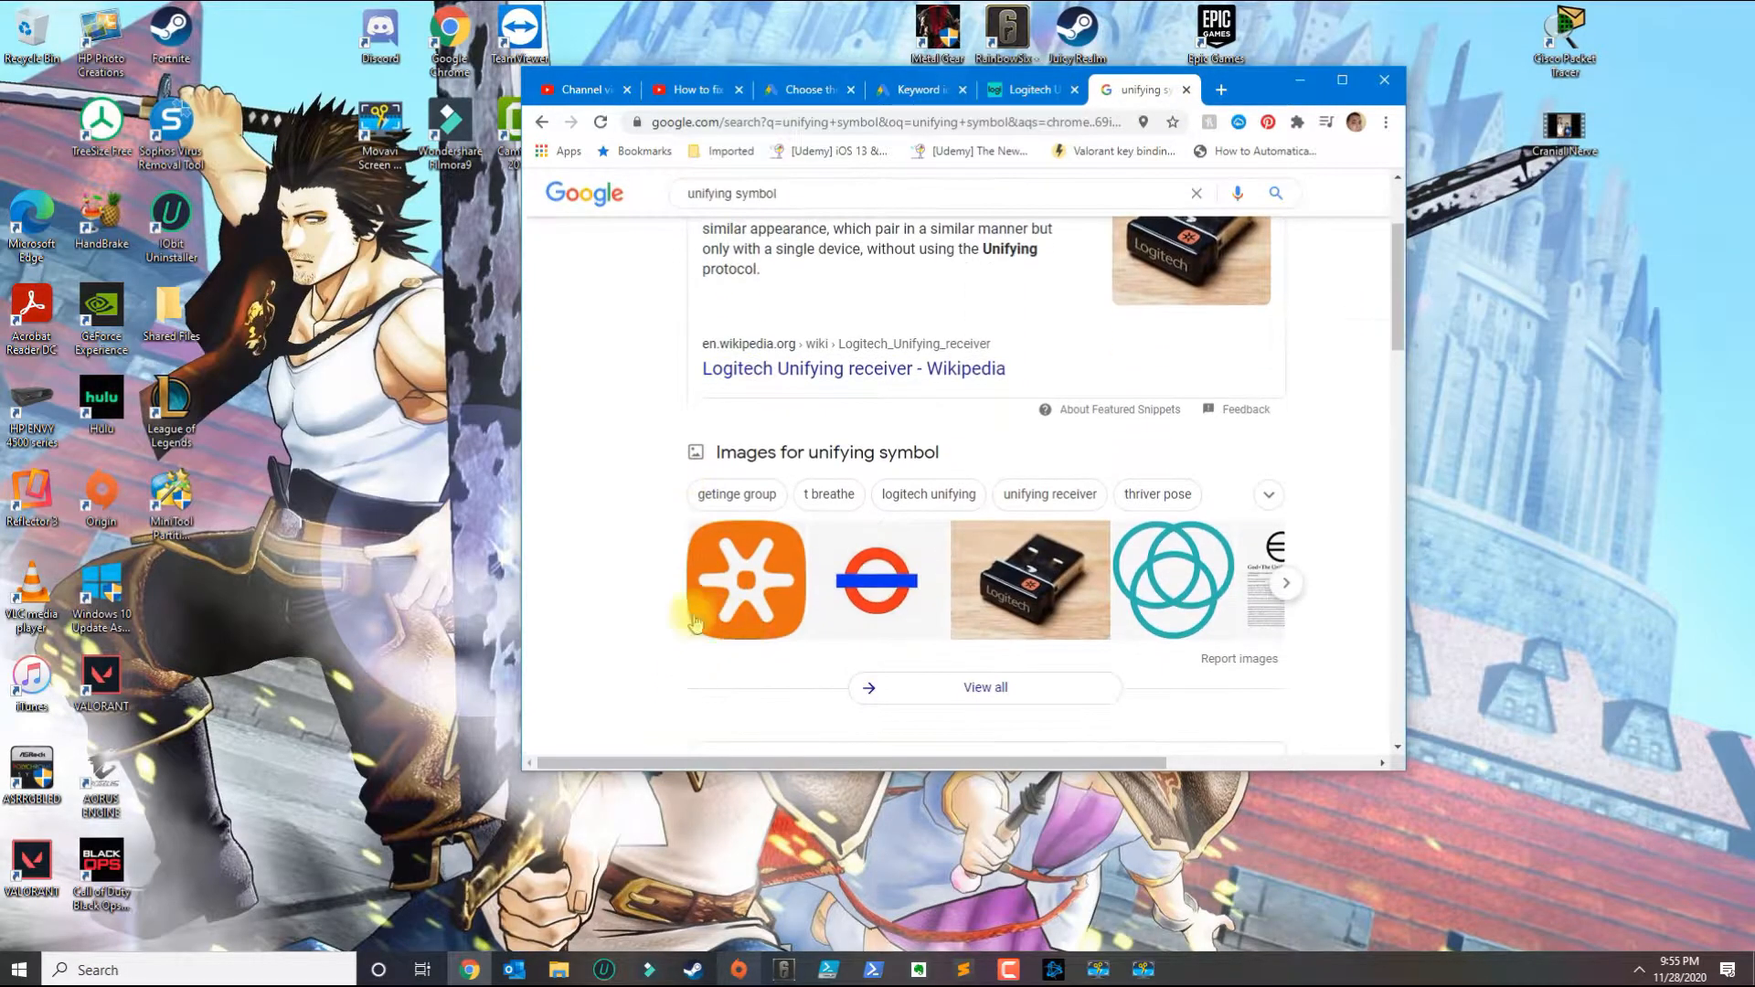
pyautogui.moveTo(880, 581)
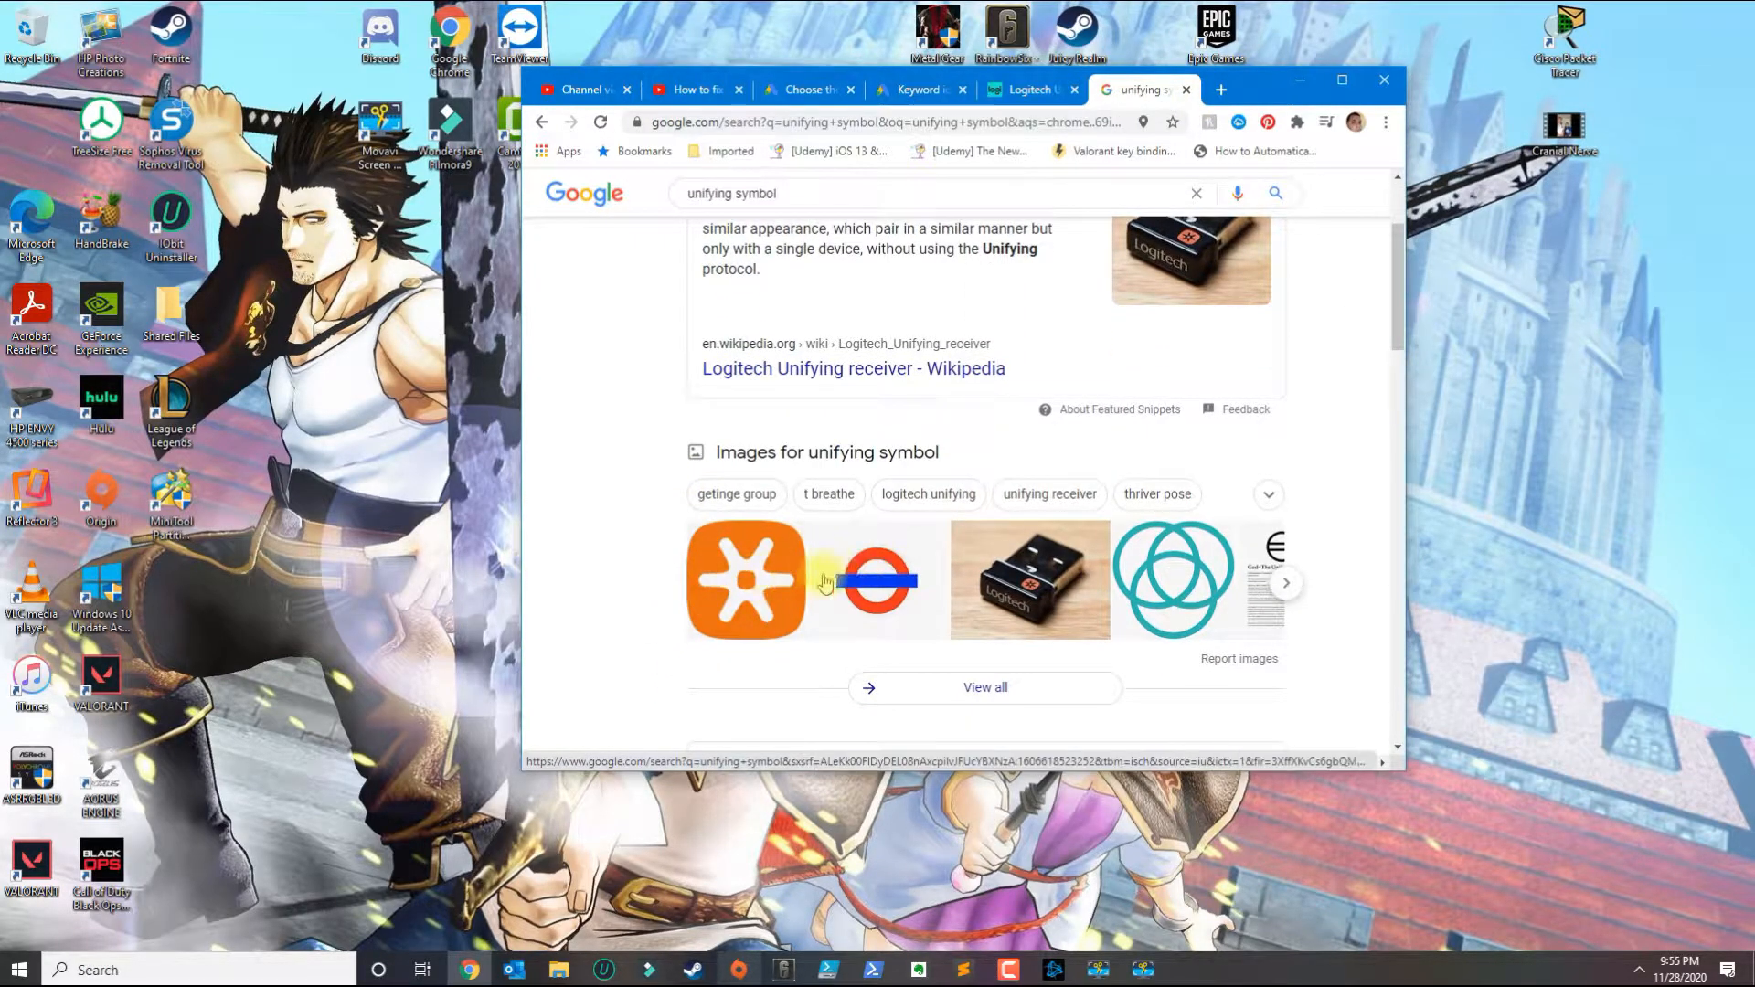
pyautogui.moveTo(792, 580)
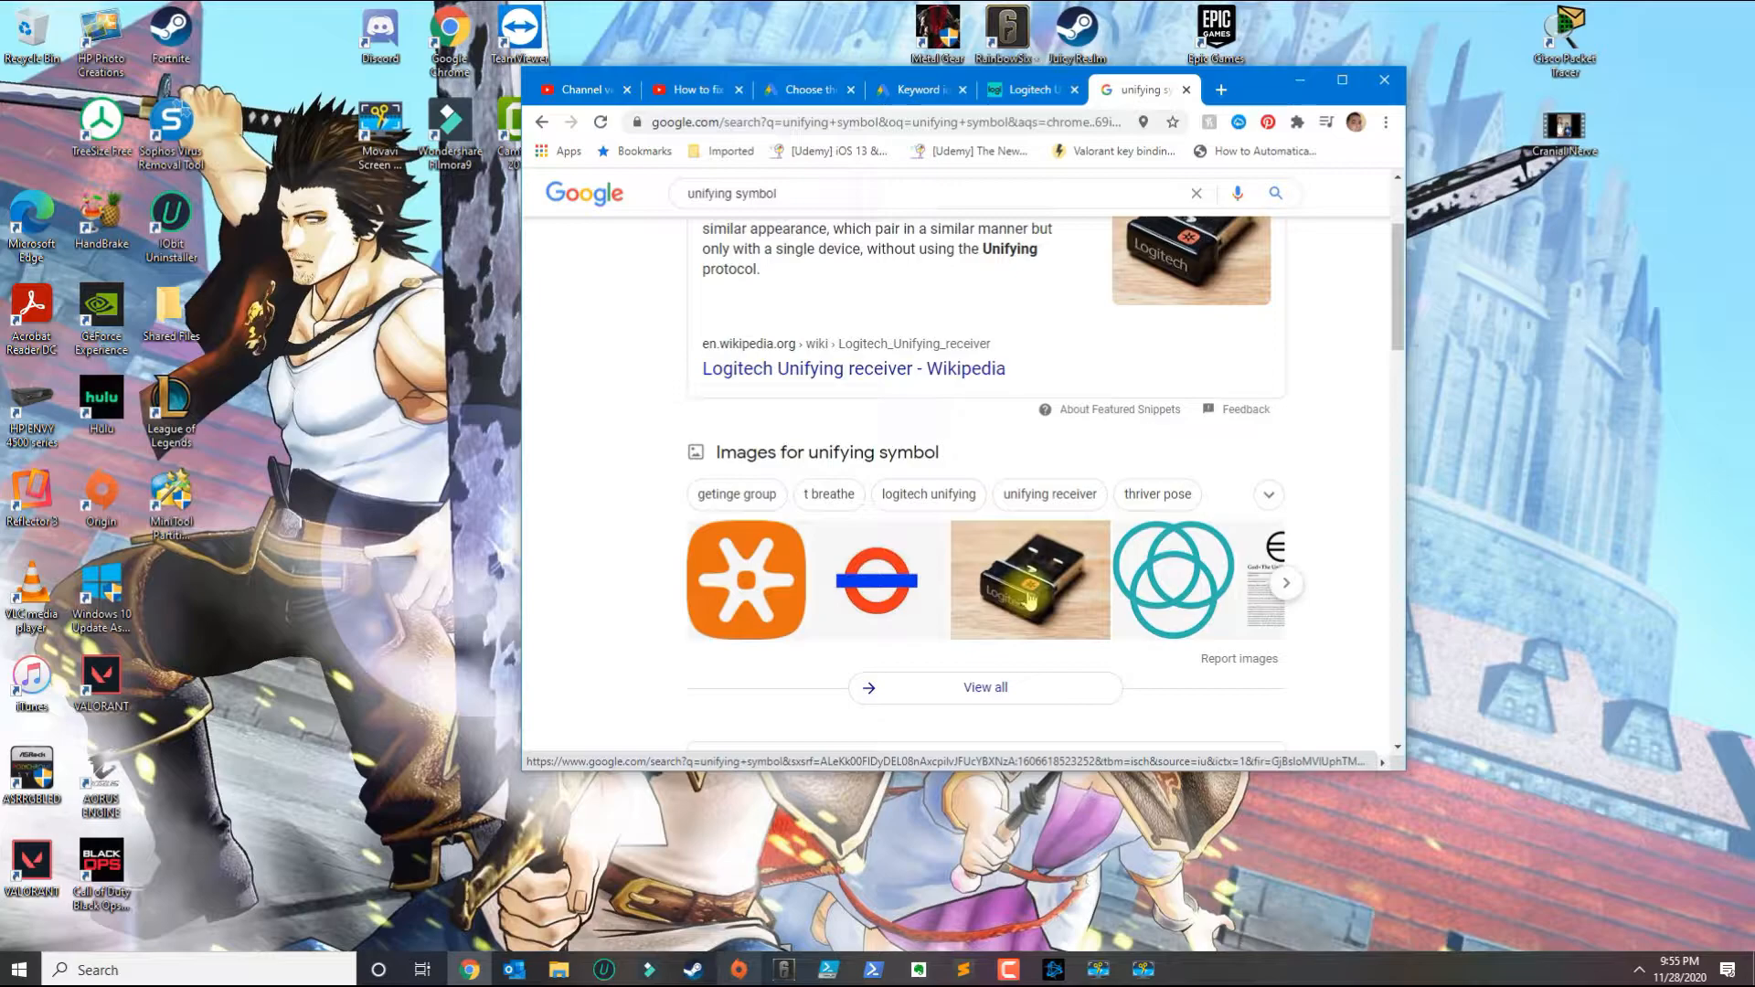
pyautogui.moveTo(1004, 622)
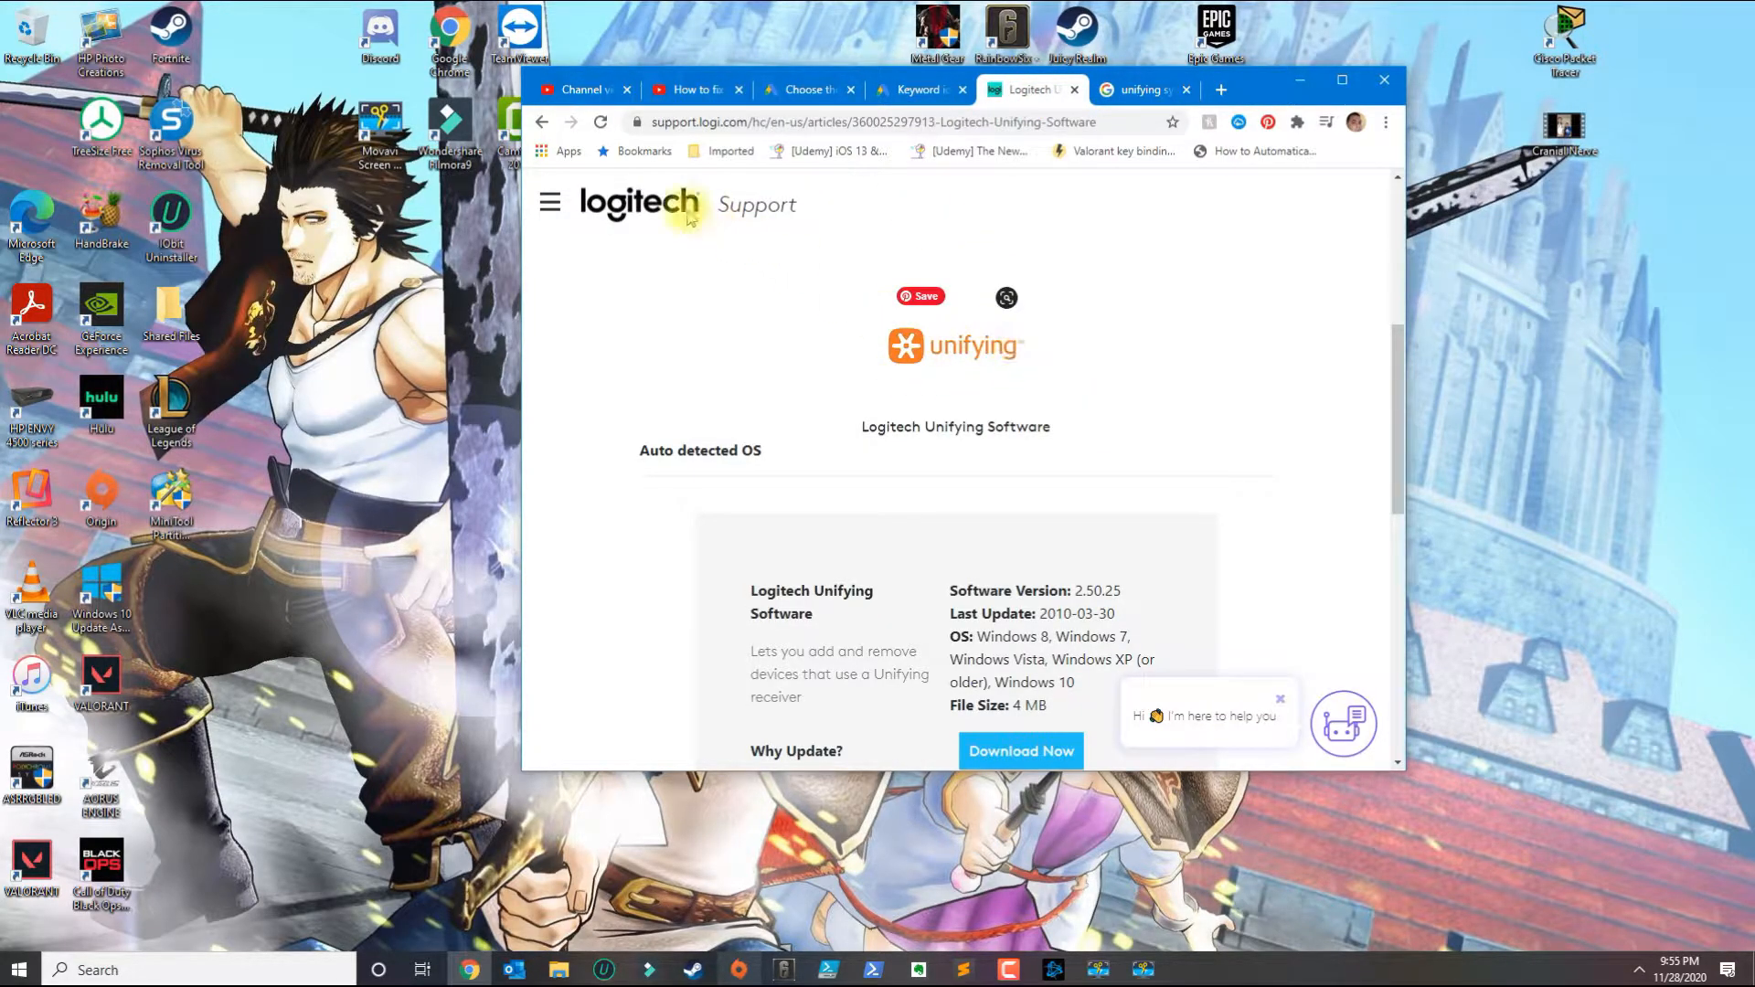
# Download unifying250.exe from the Logitech support page, keep it and run the installer.
pyautogui.scroll(-3)
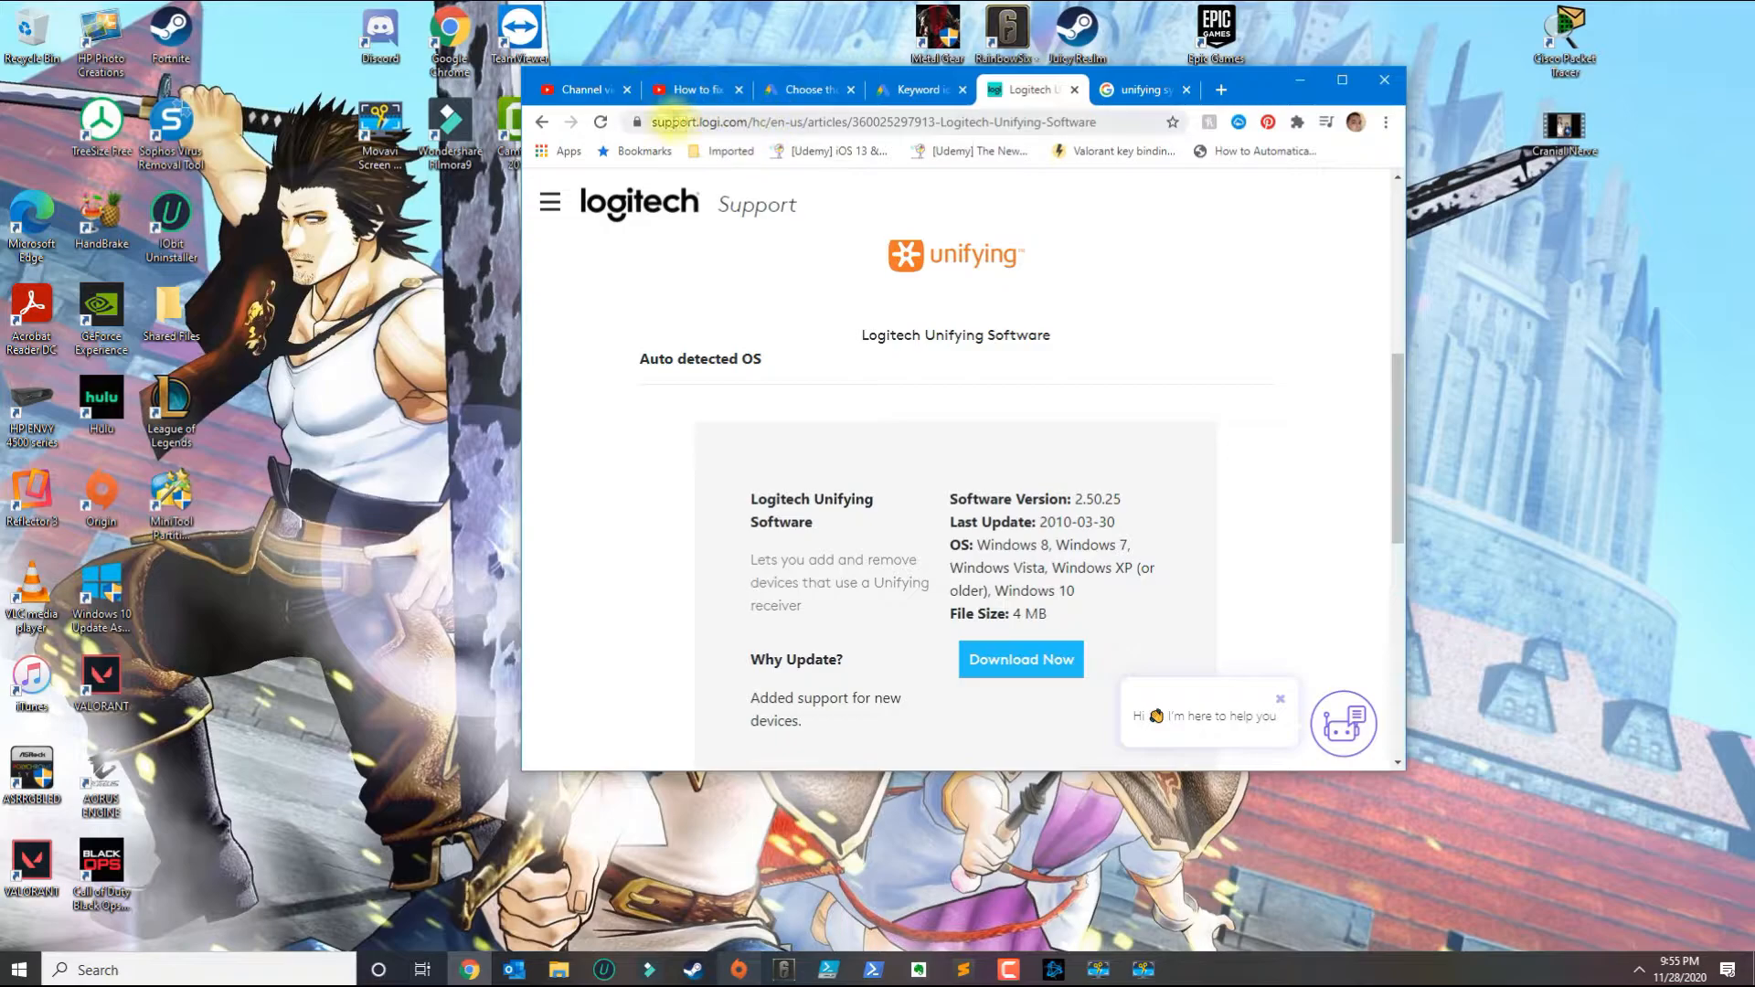
pyautogui.doubleClick(985, 521)
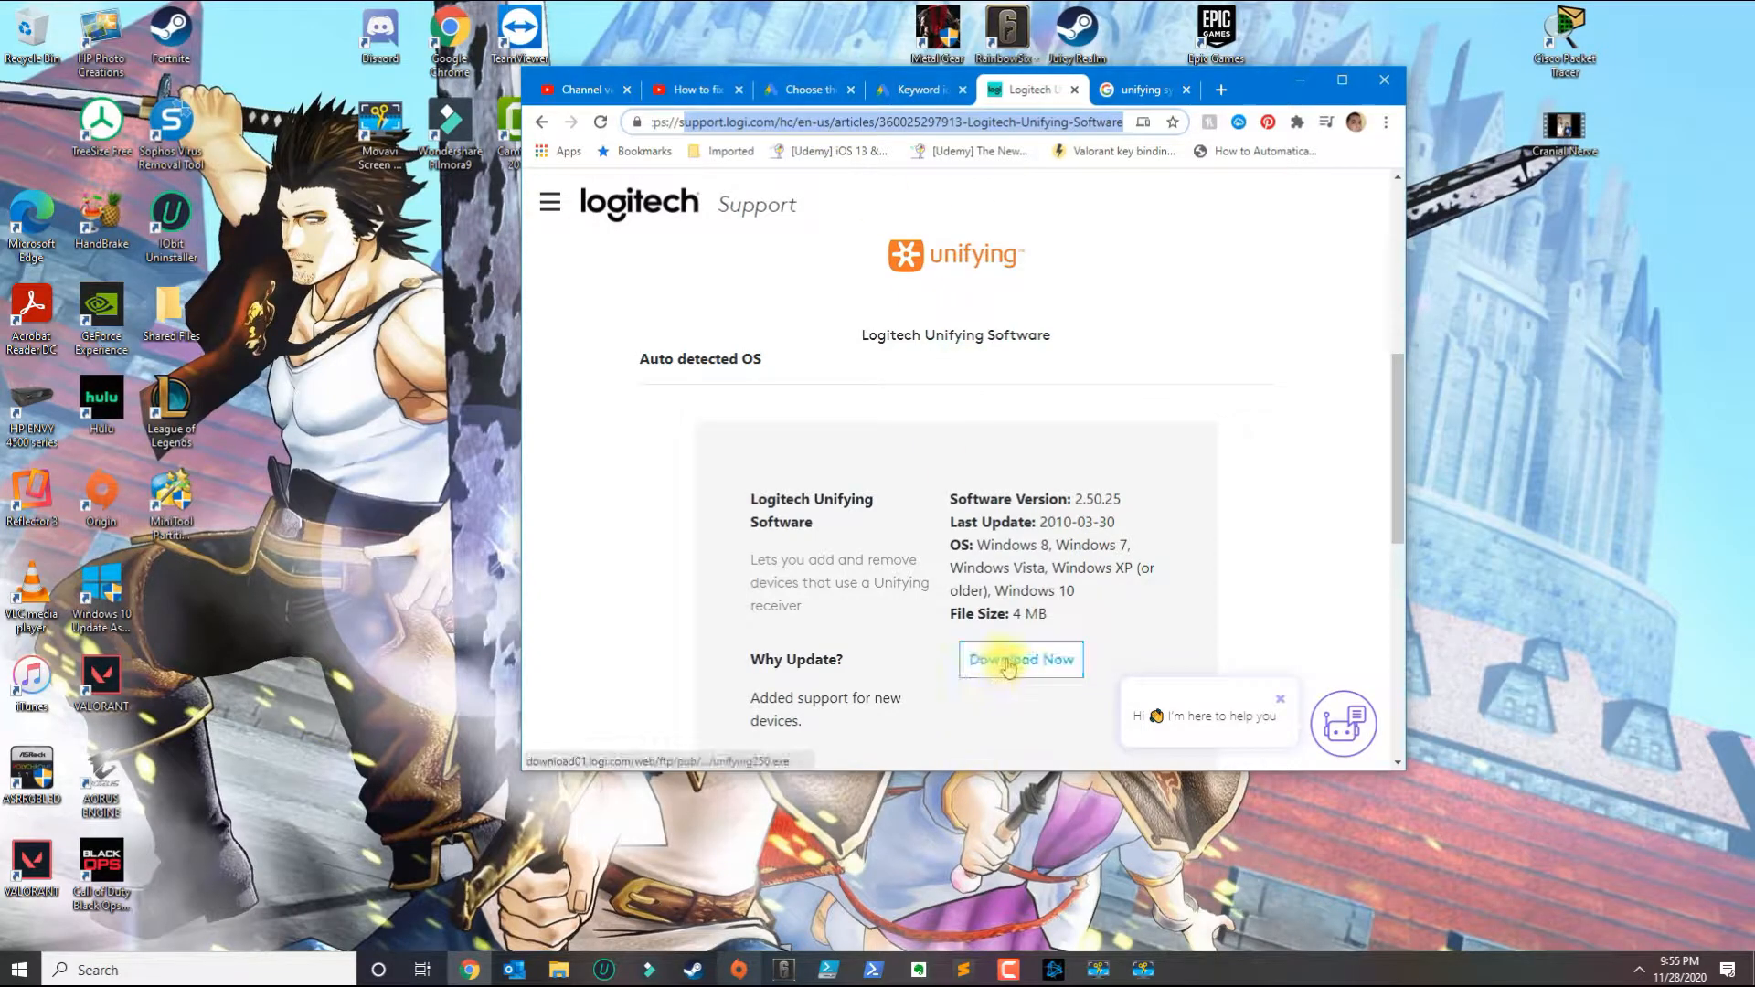
pyautogui.click(1020, 660)
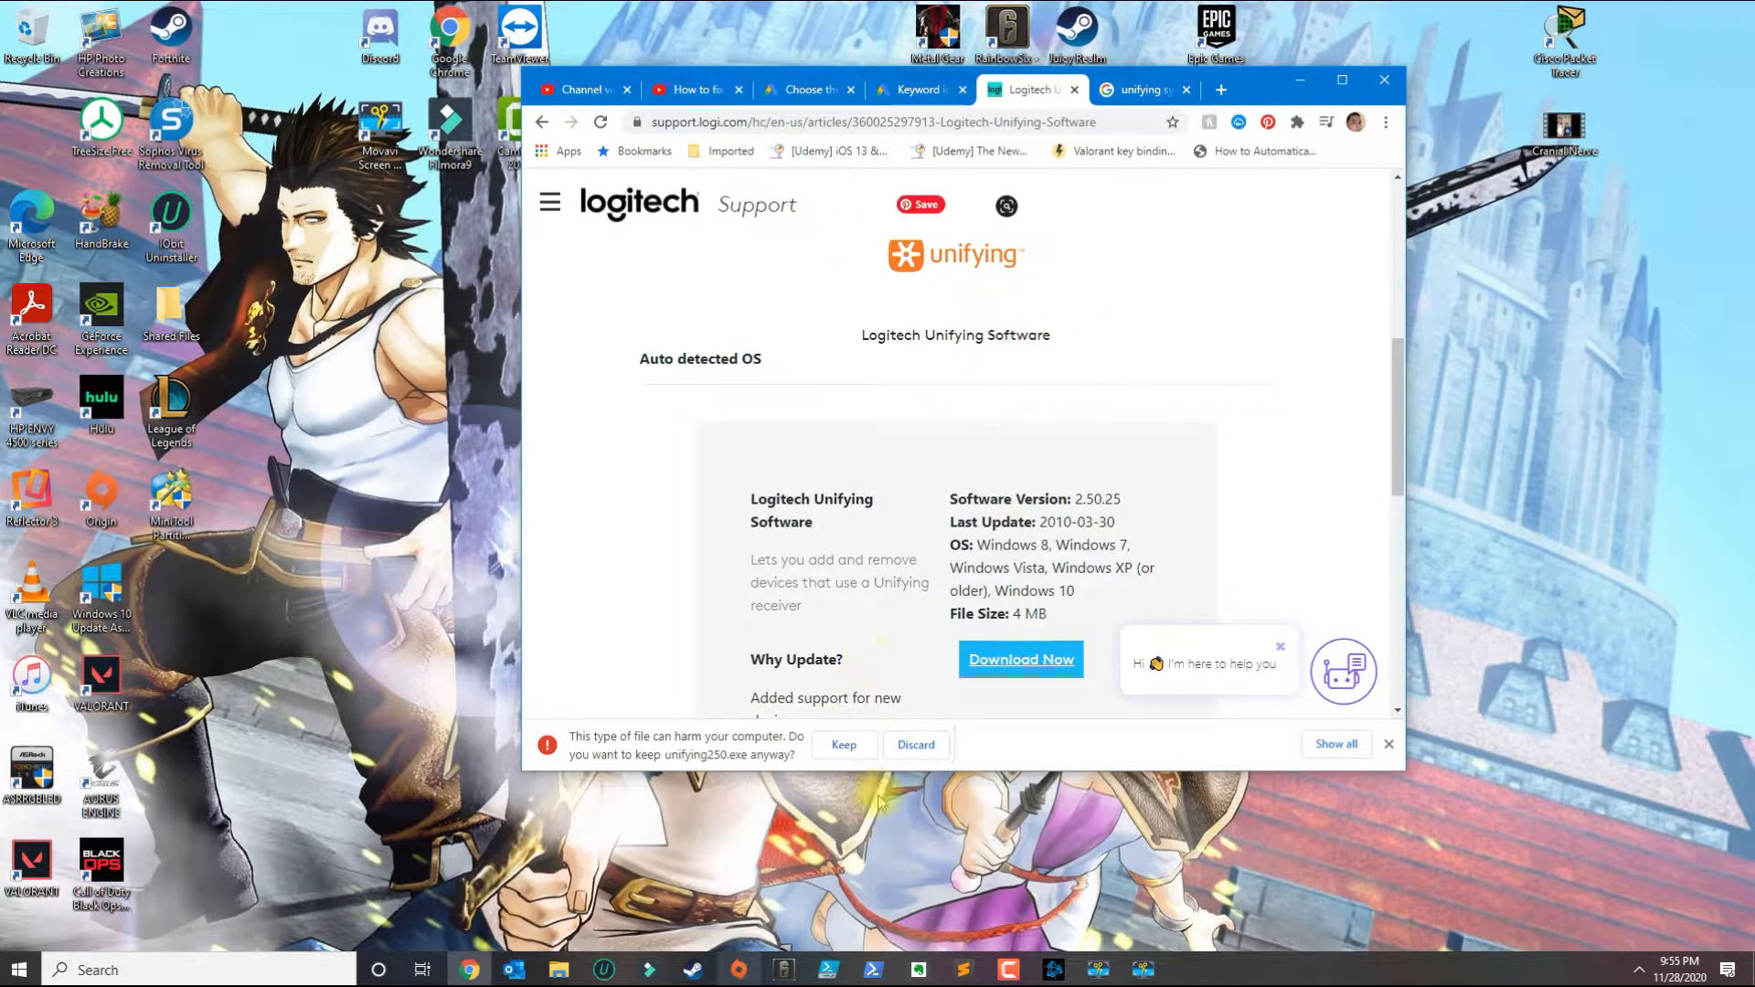
pyautogui.click(841, 744)
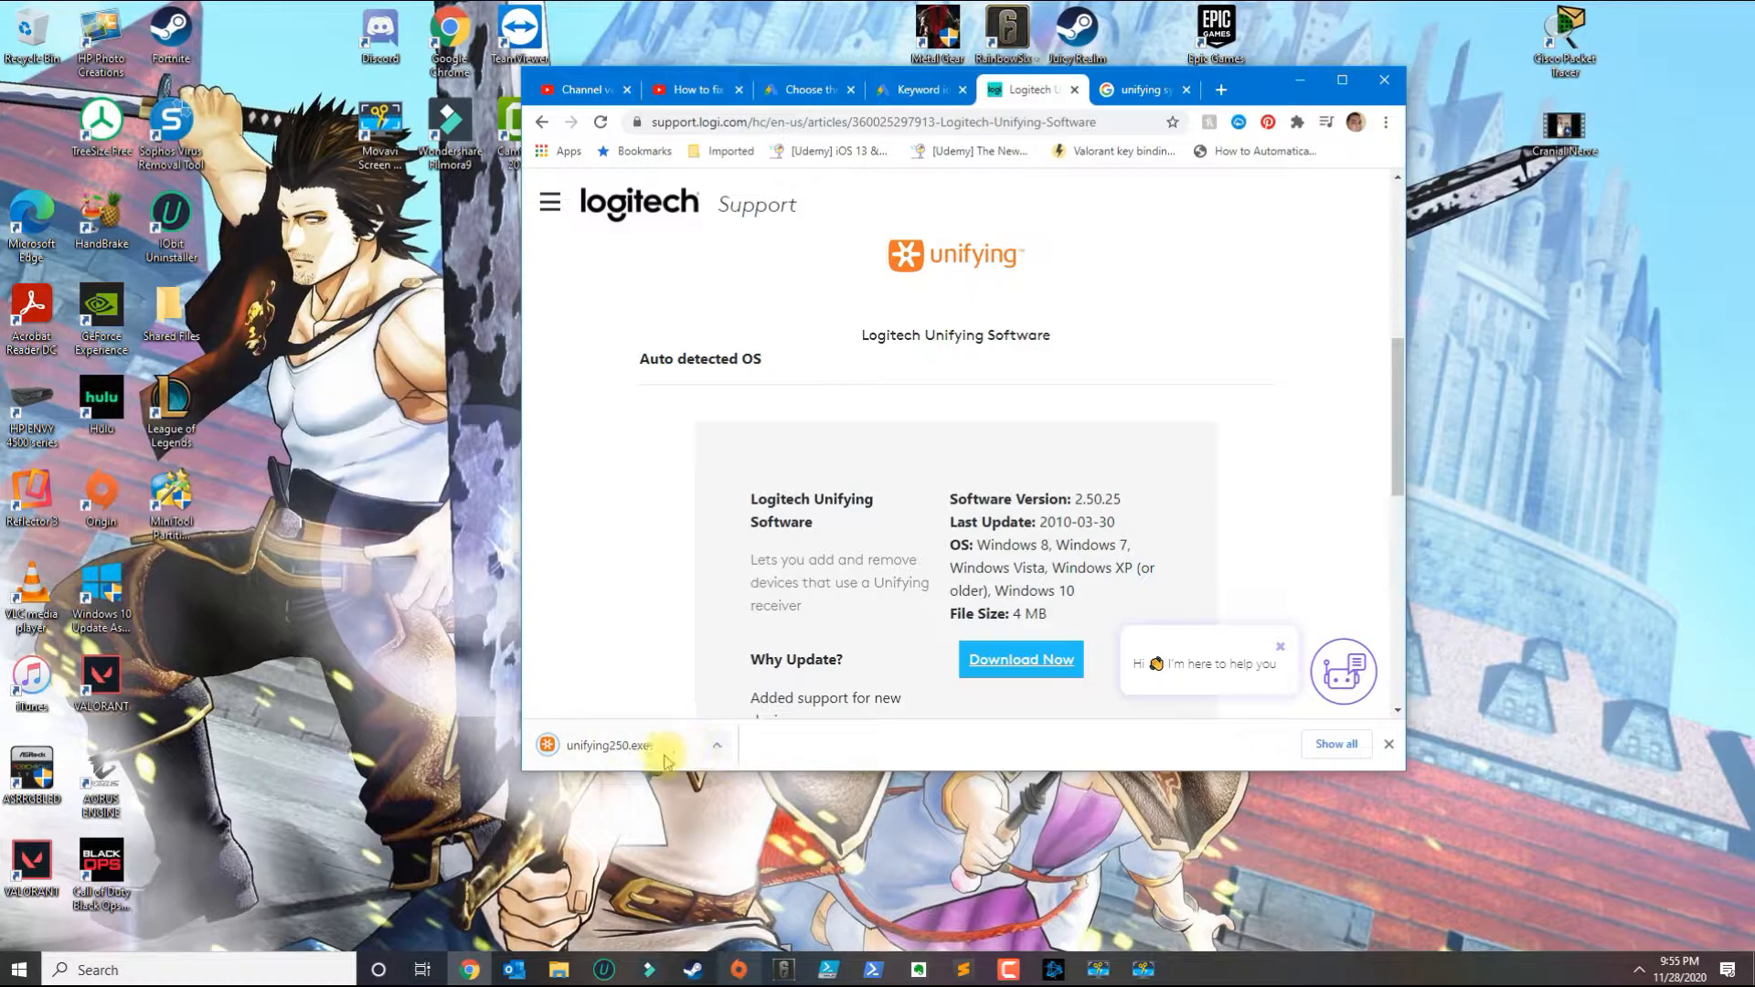
pyautogui.click(599, 746)
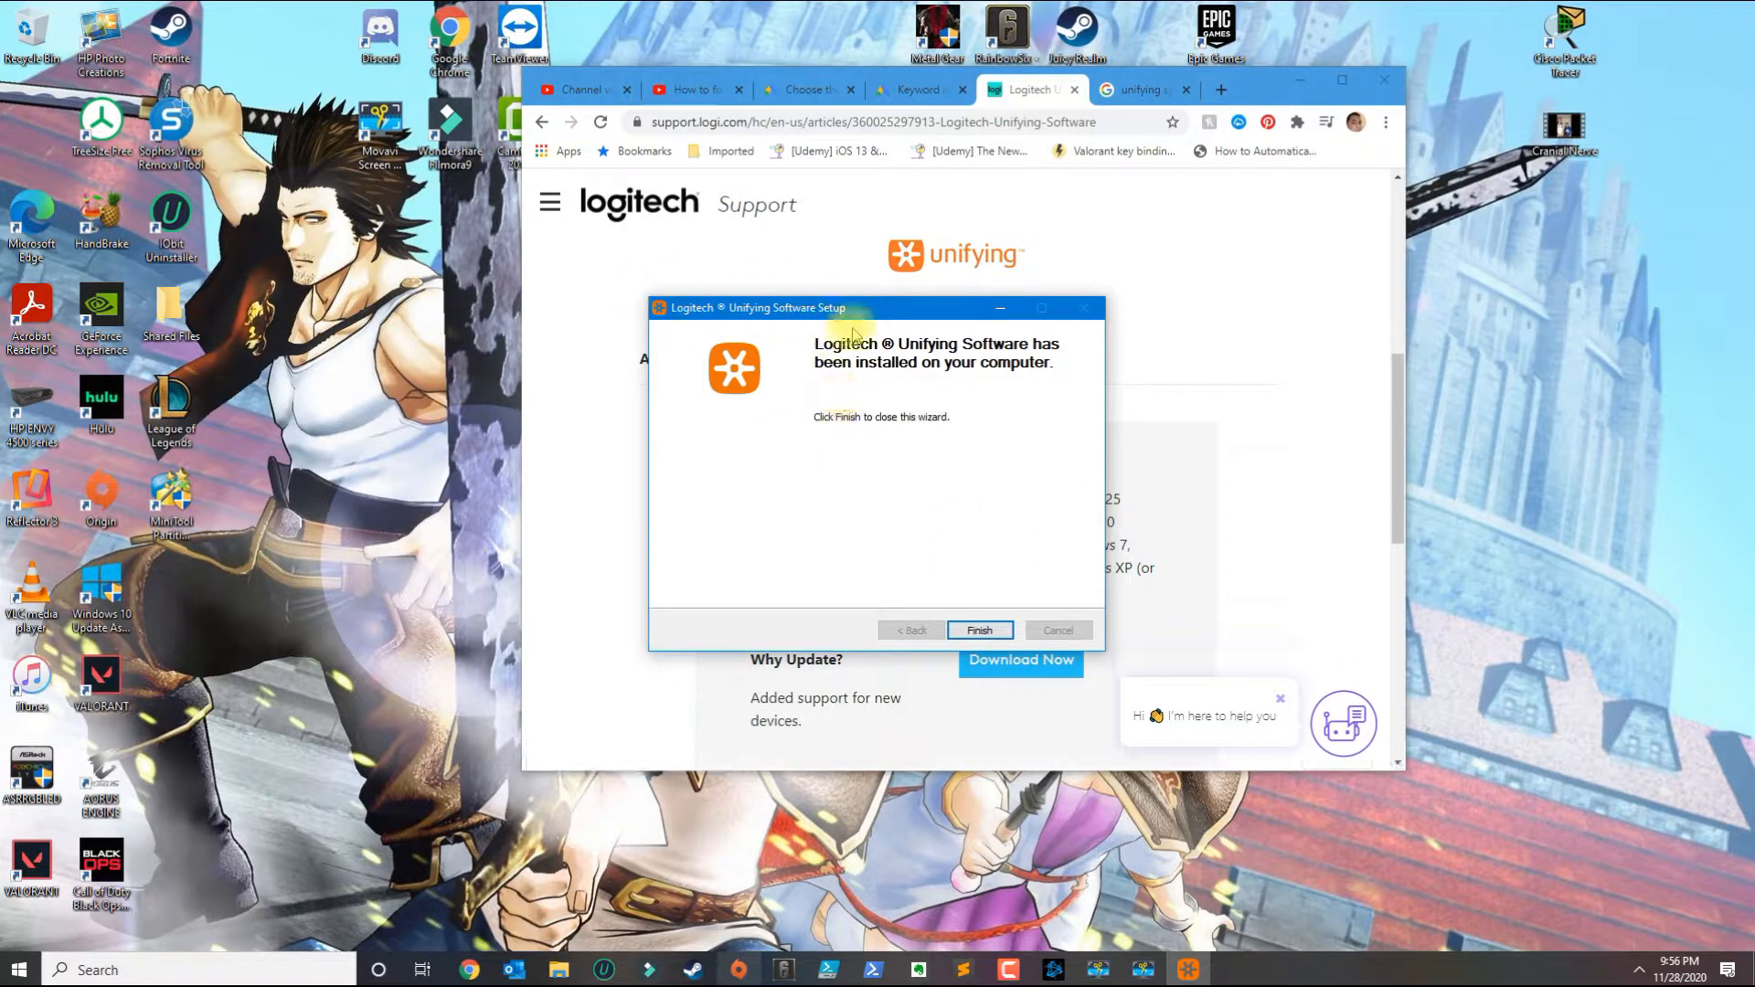
# Finish setup to launch the software and advance from Welcome into device pairing.
pyautogui.click(976, 628)
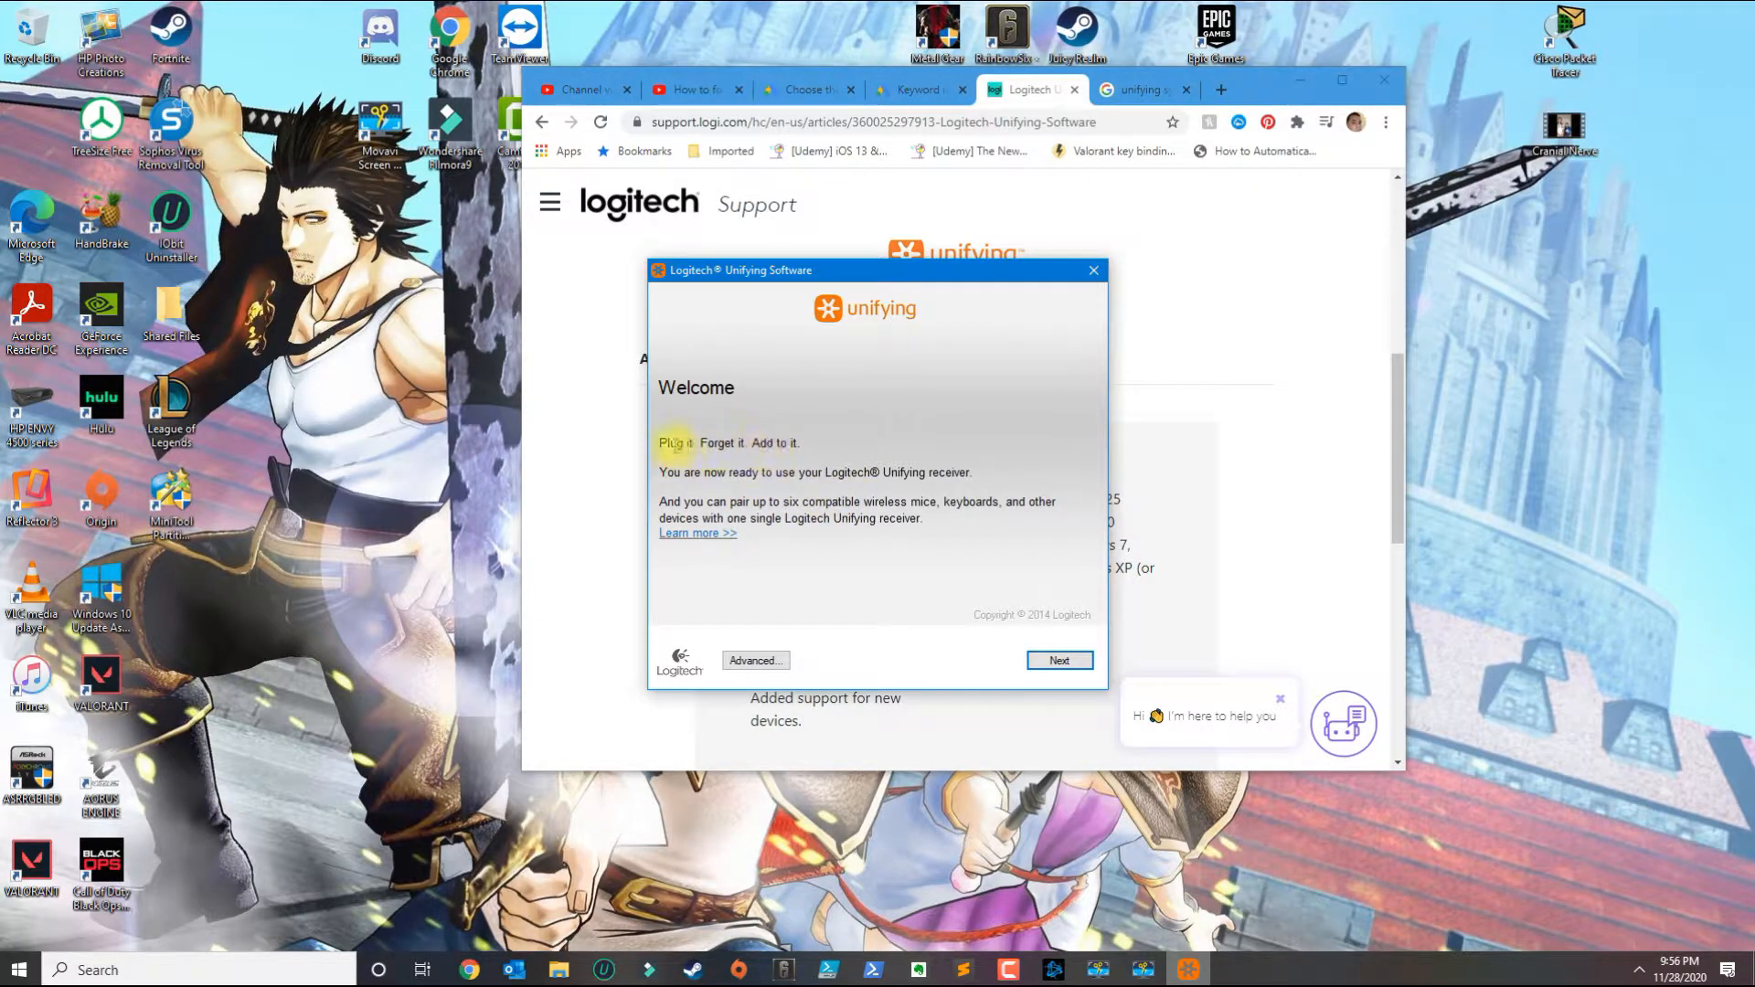
pyautogui.click(1059, 660)
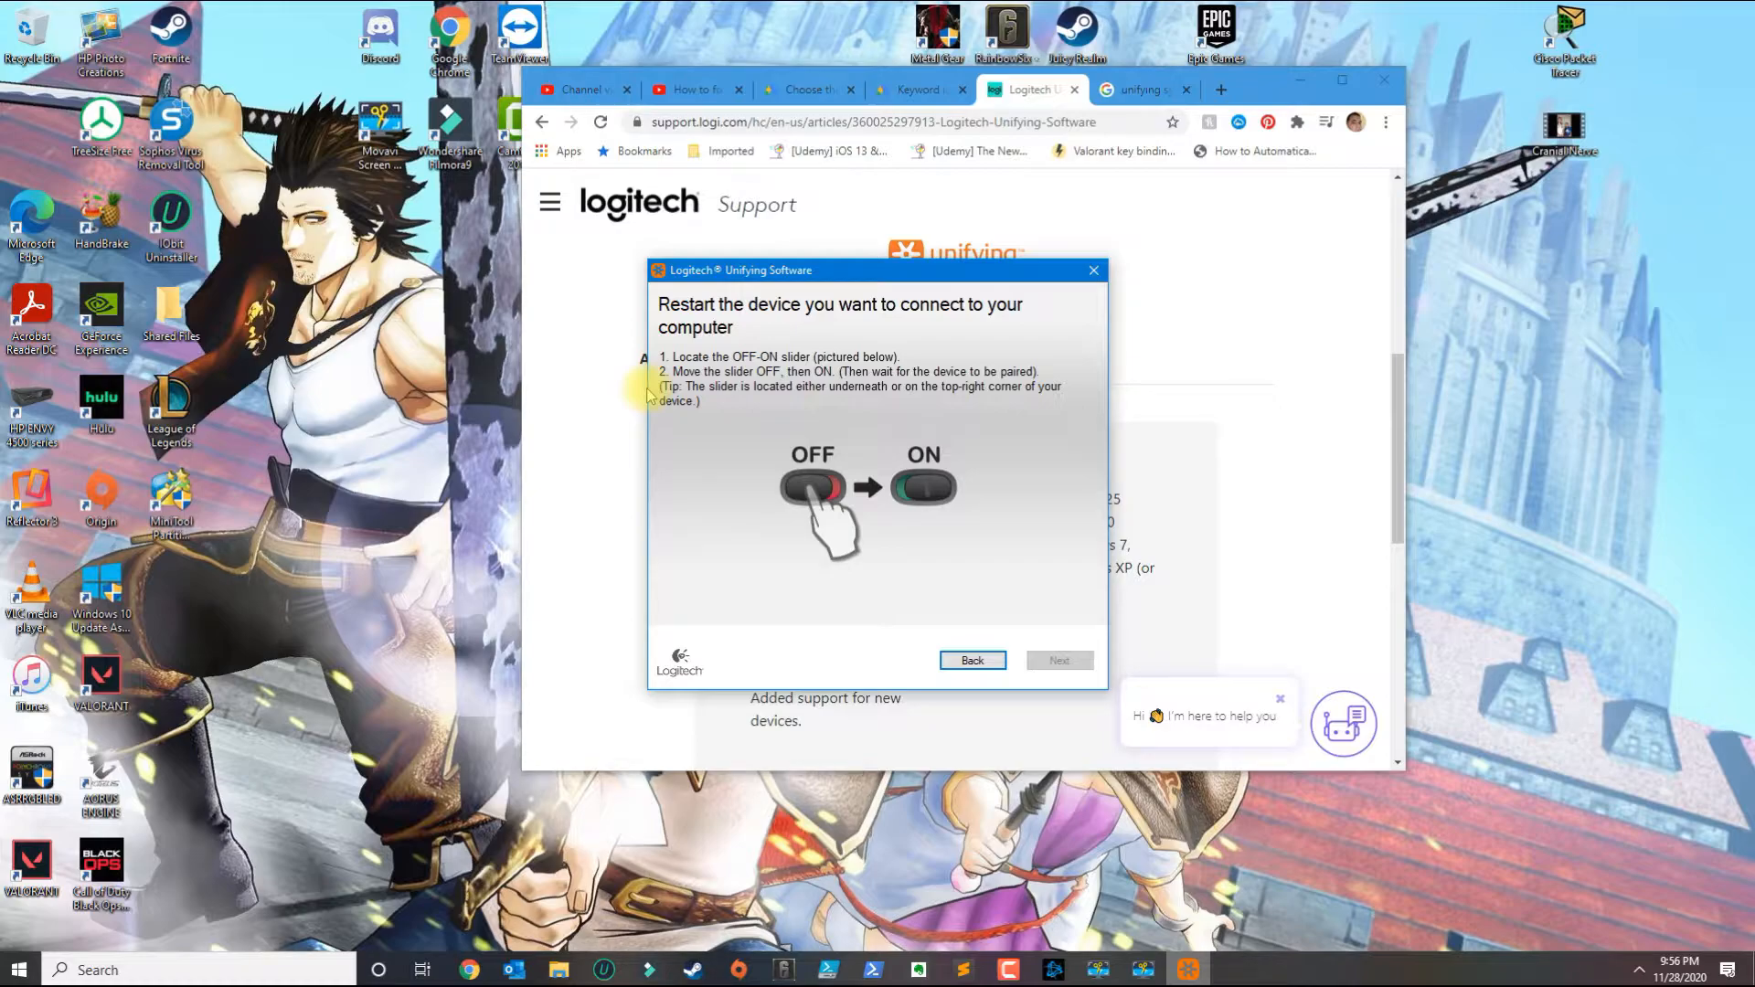
pyautogui.moveTo(766, 439)
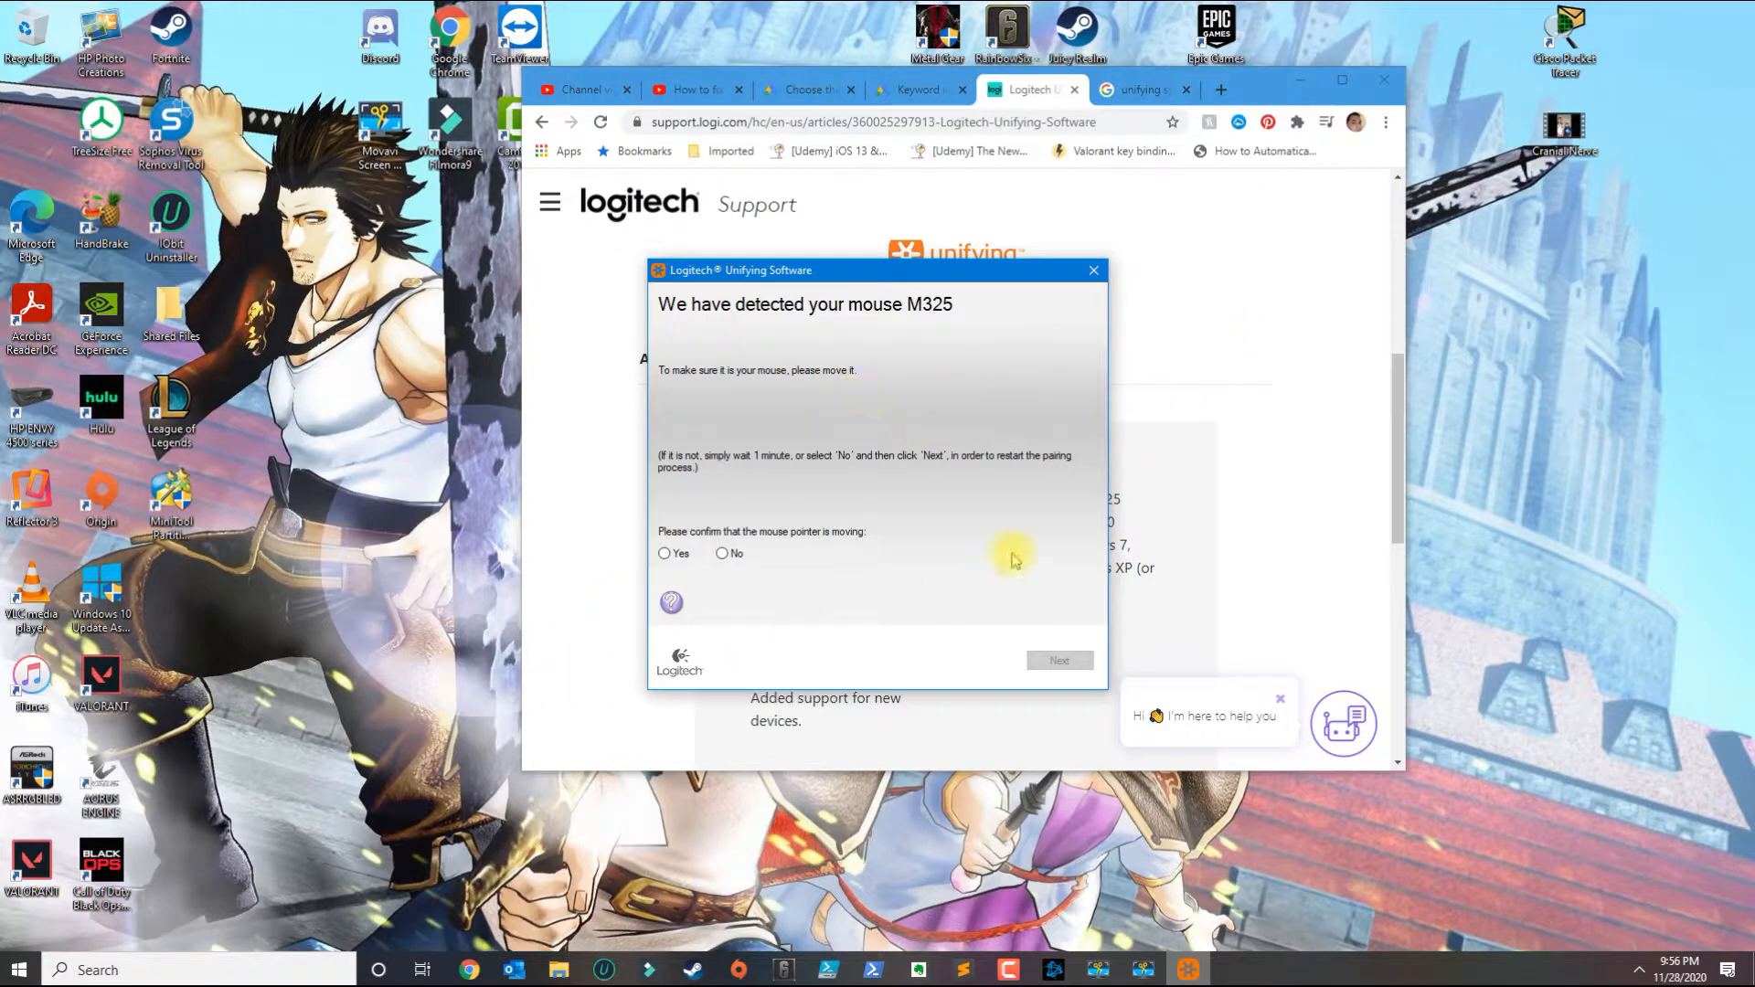
pyautogui.moveTo(747, 598)
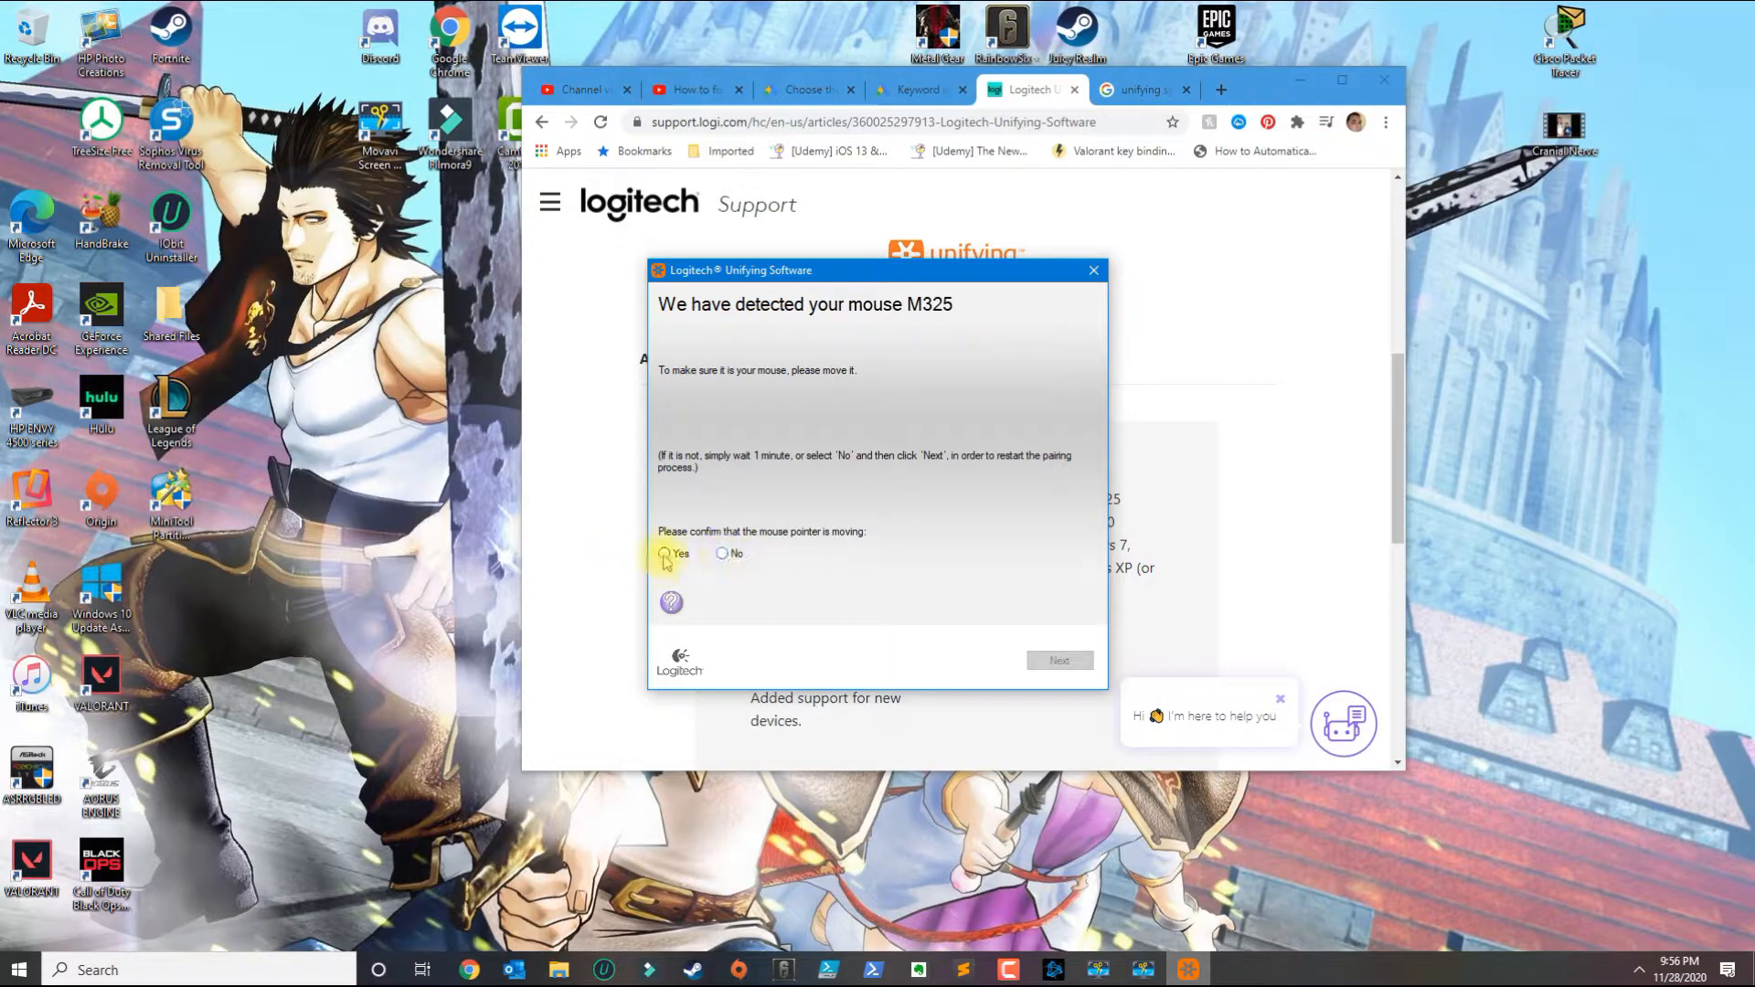
# Confirm with Yes that the M325 pointer is moving, then close the pairing wizard.
pyautogui.click(664, 552)
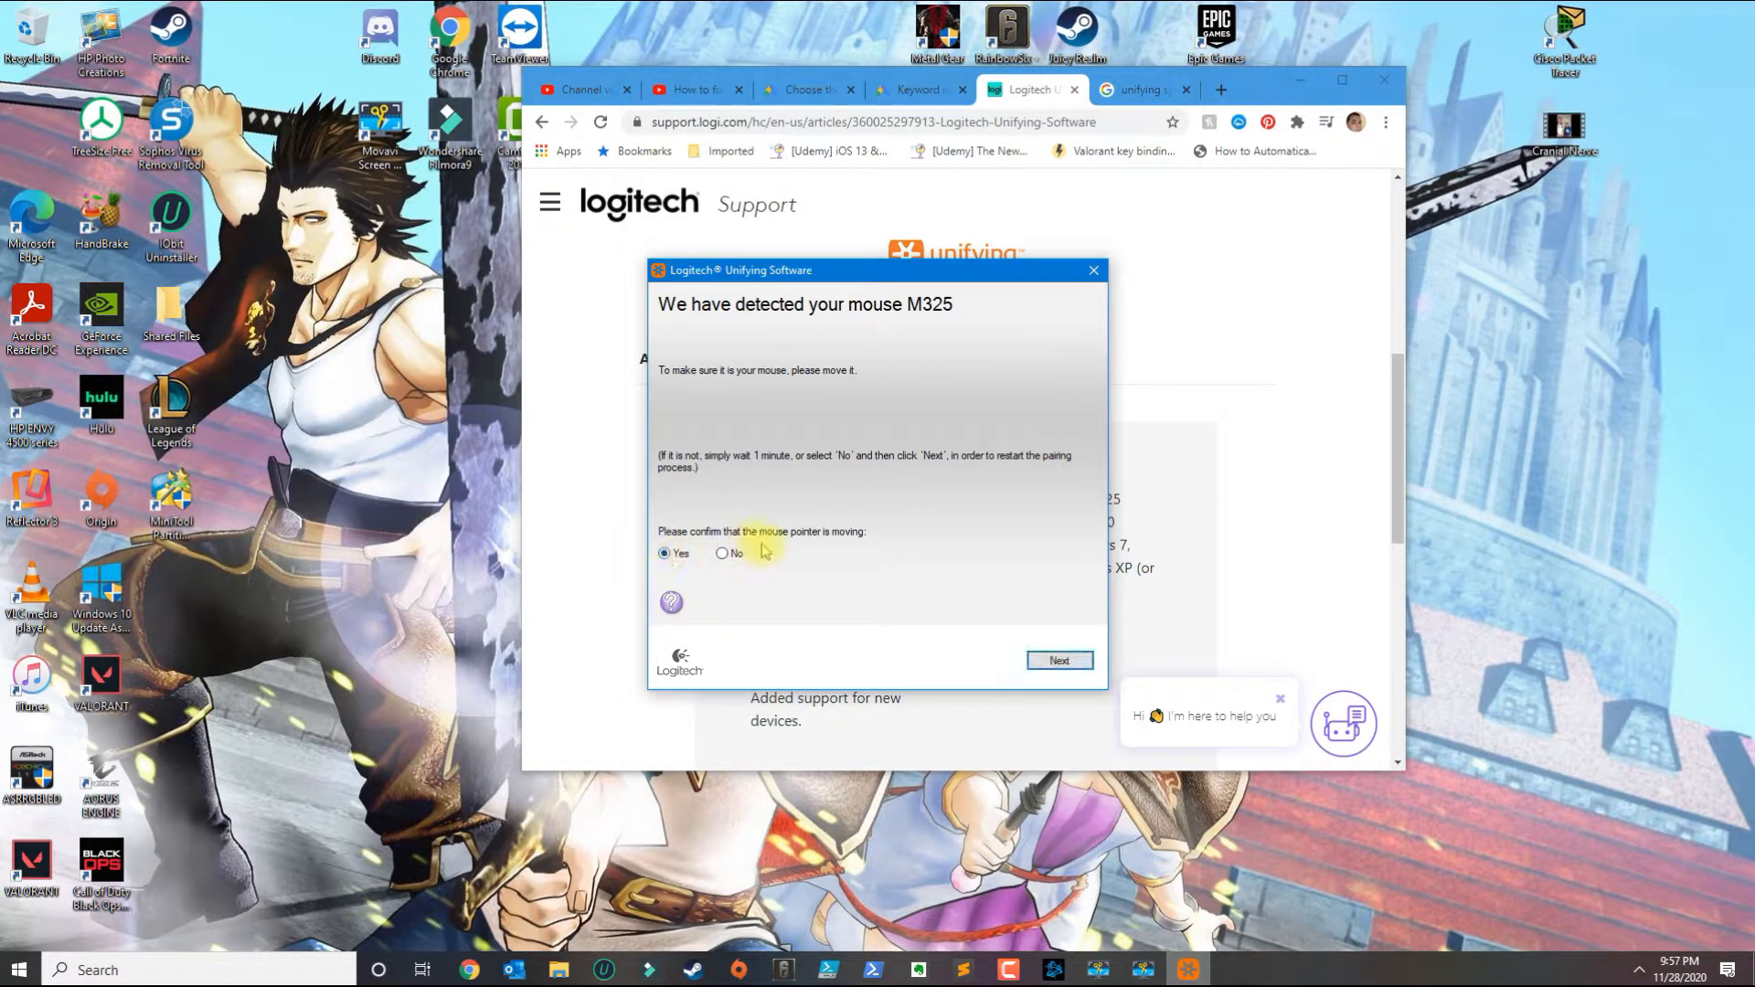
pyautogui.moveTo(946, 217)
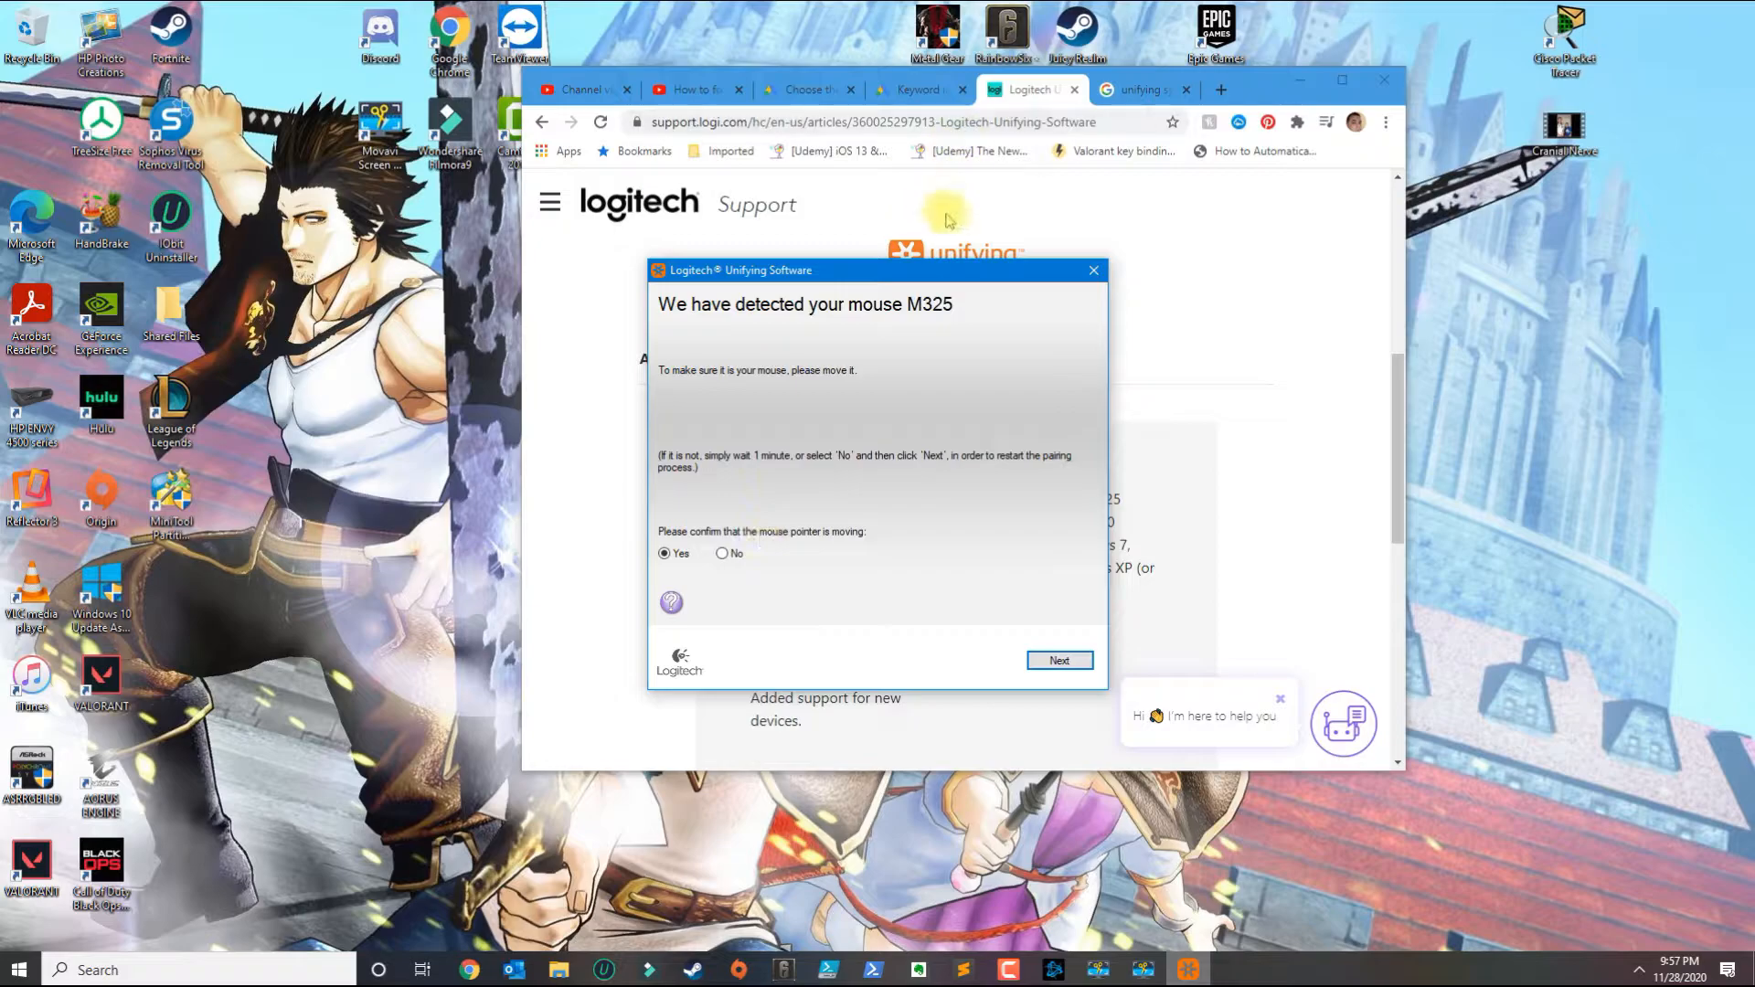
pyautogui.moveTo(950, 329)
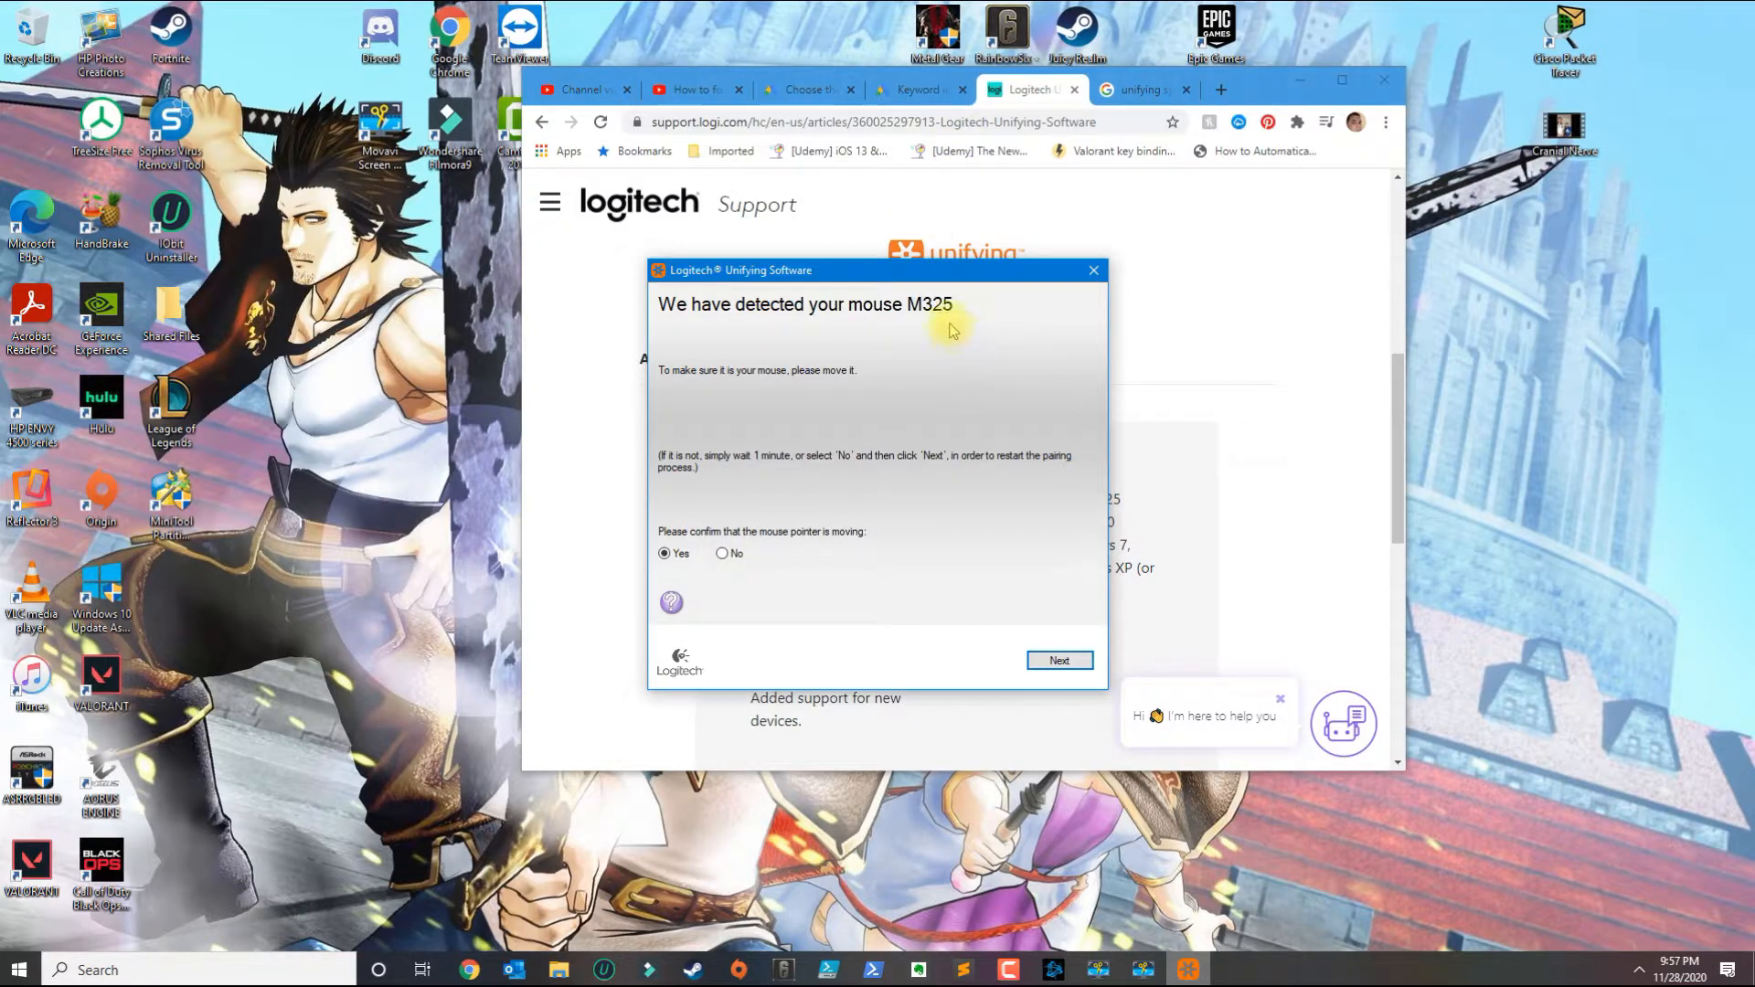
pyautogui.moveTo(1005, 351)
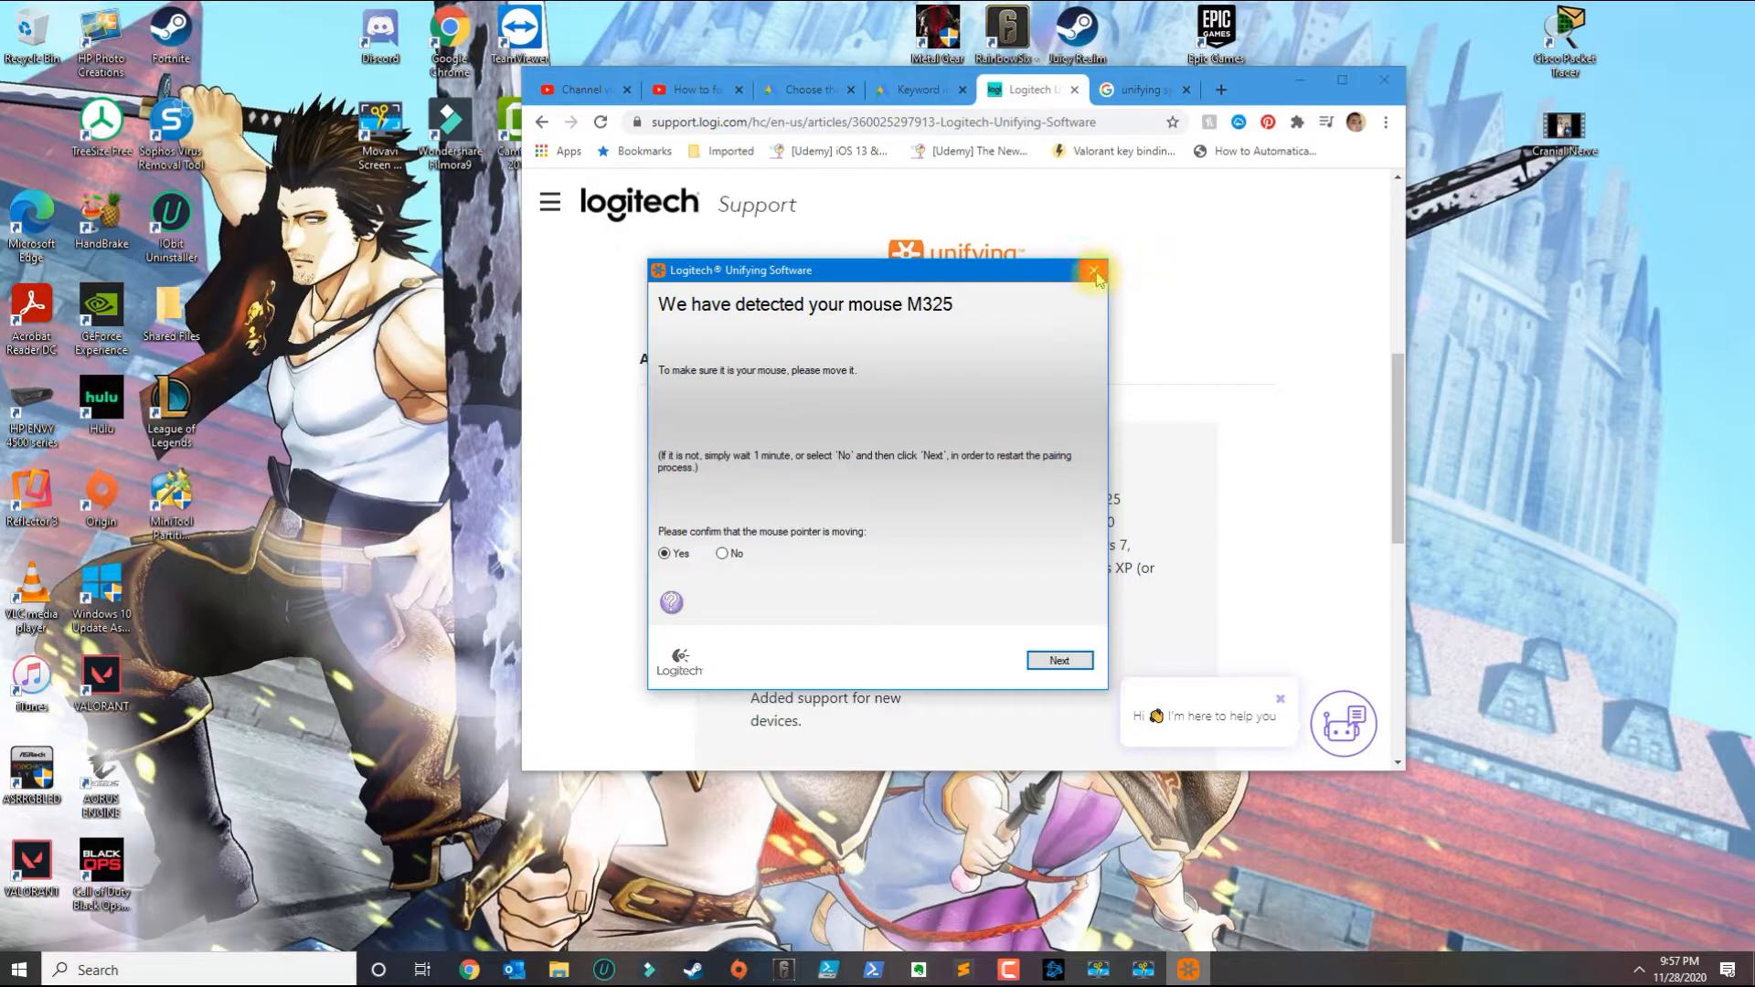
pyautogui.click(1095, 273)
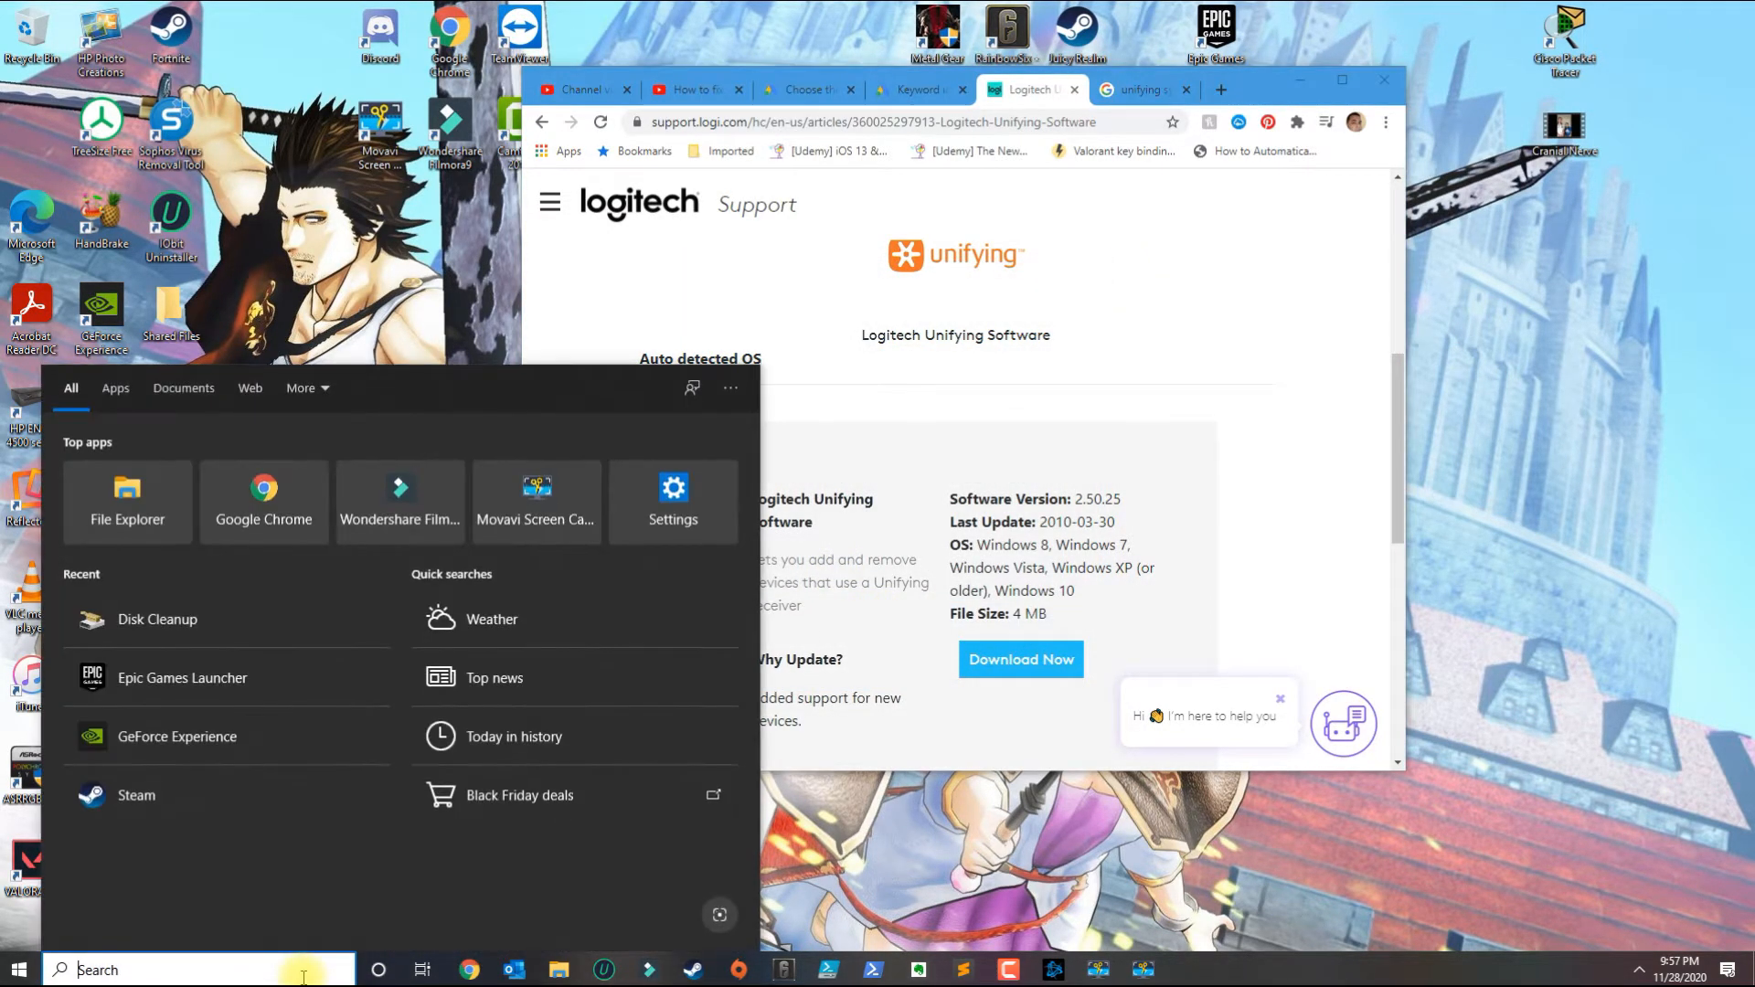
# Relaunch Logitech Unifying Software from Windows search using 'uni'.
pyautogui.write('uni')
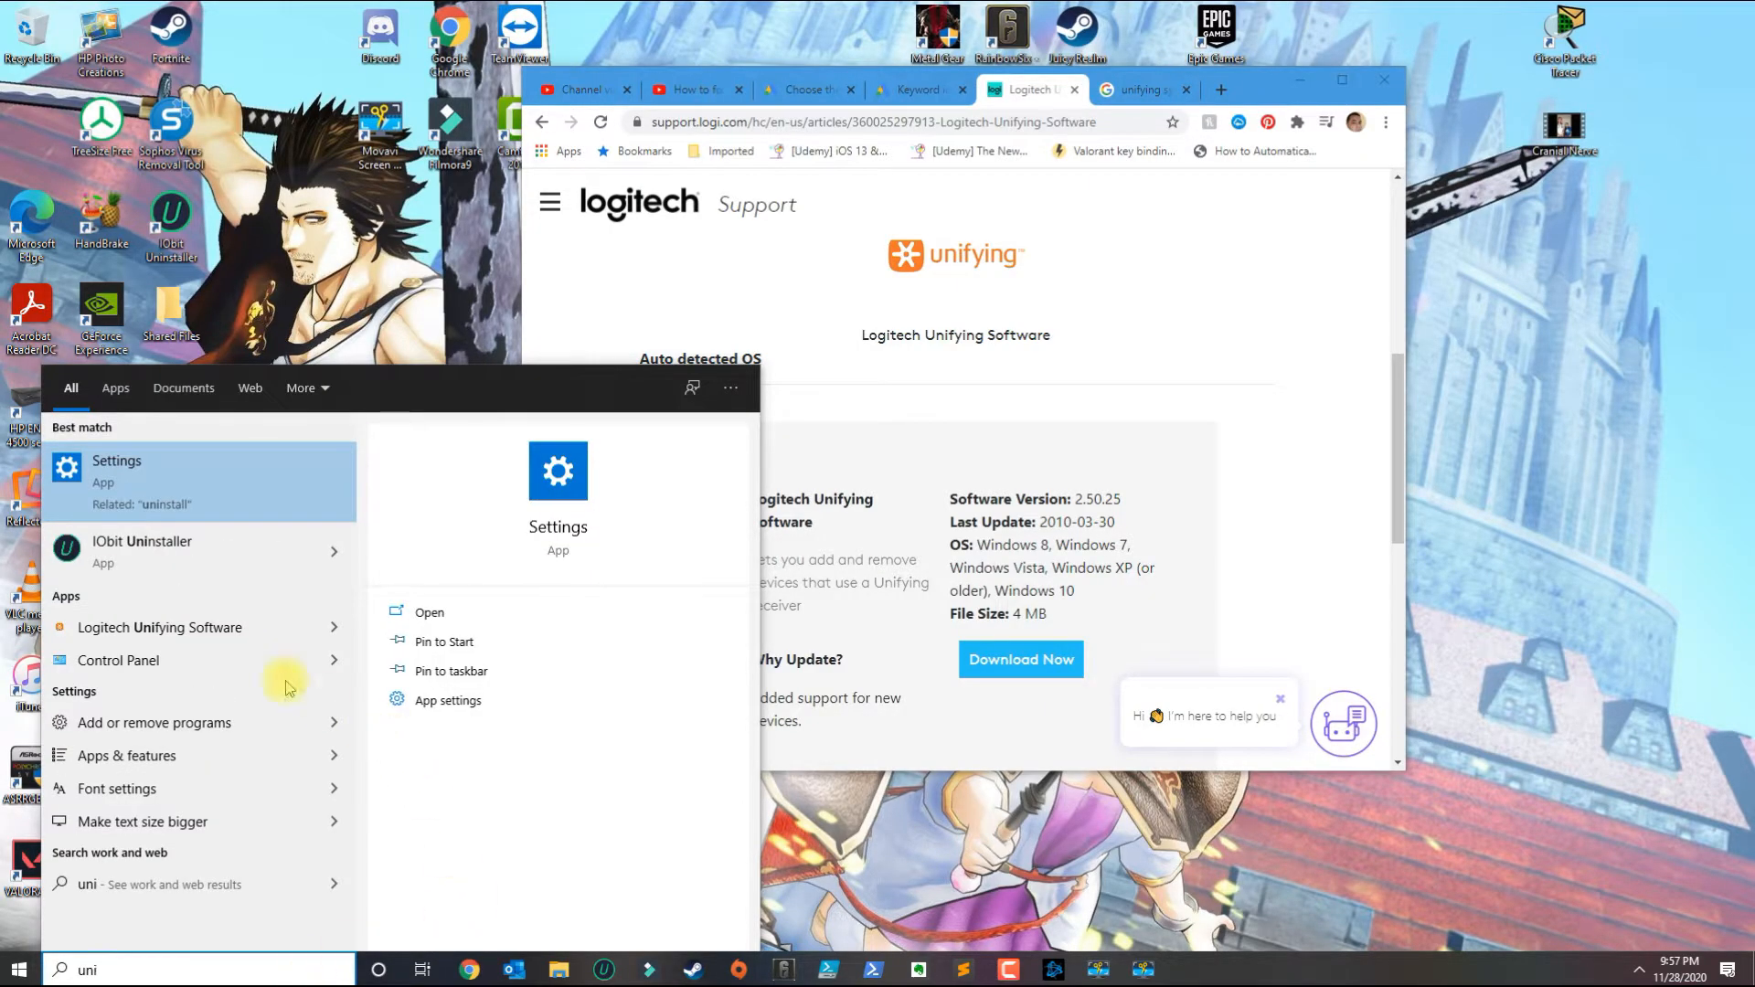
pyautogui.click(159, 627)
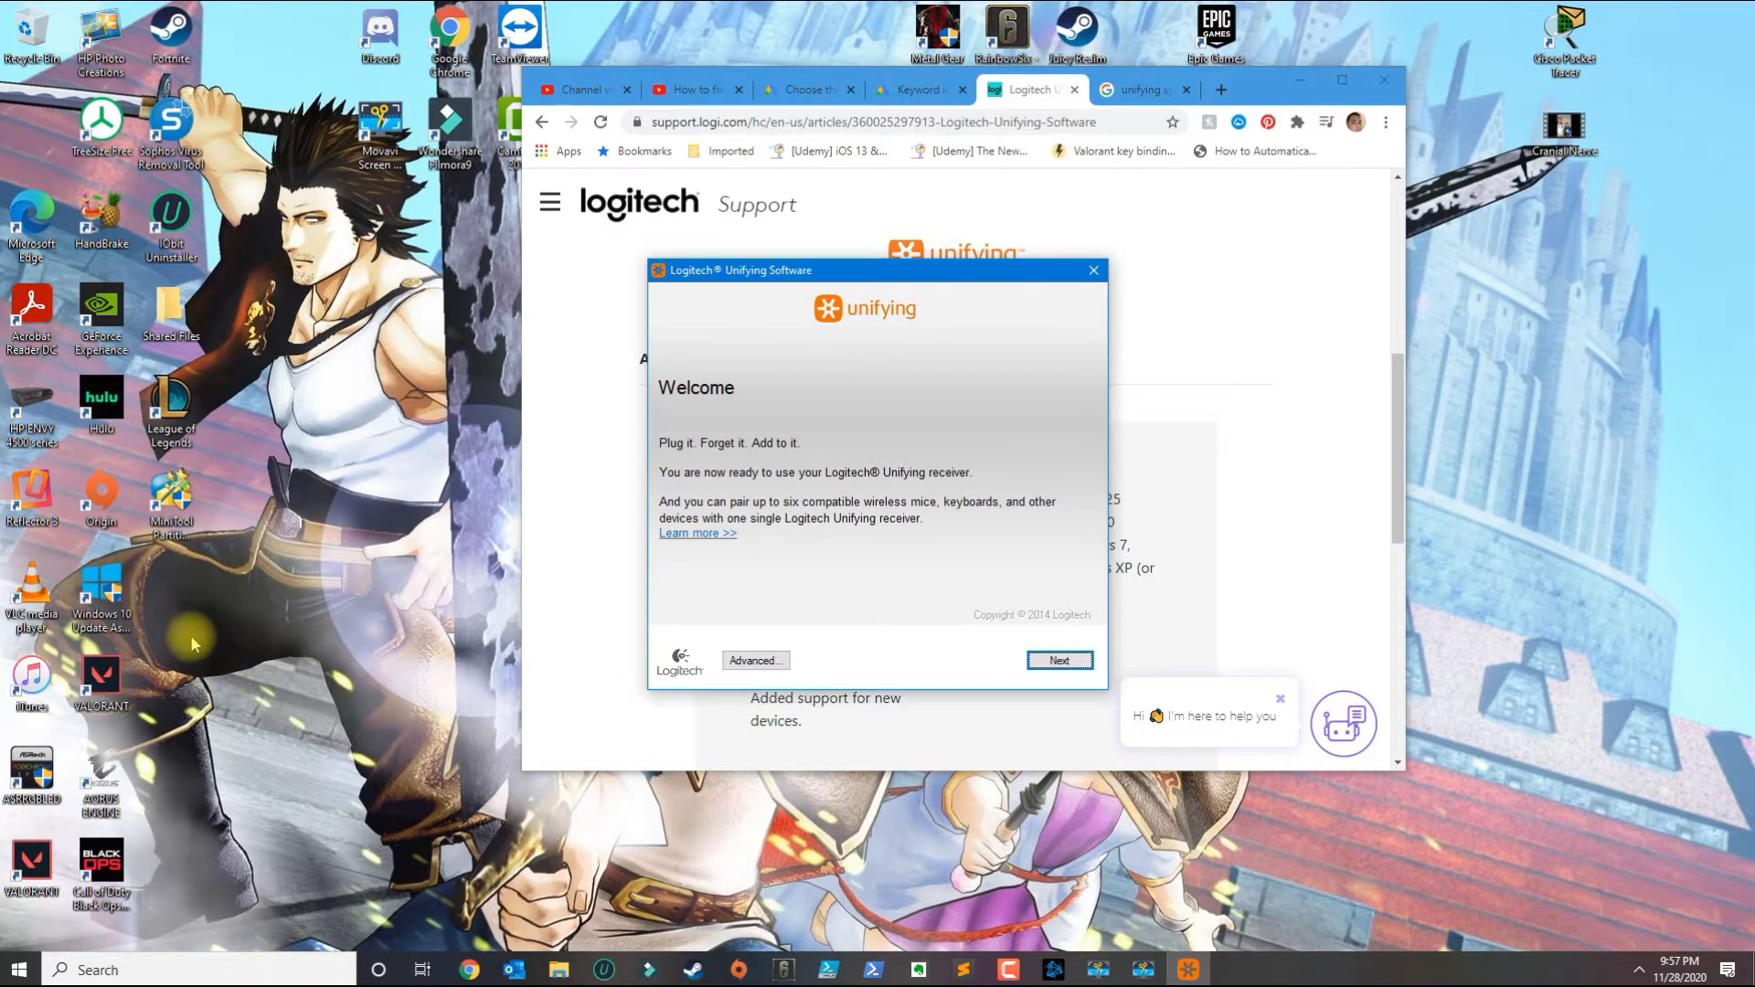
# Advance past Welcome to the 'Restart the device' page asking to switch it off and on.
pyautogui.click(1057, 660)
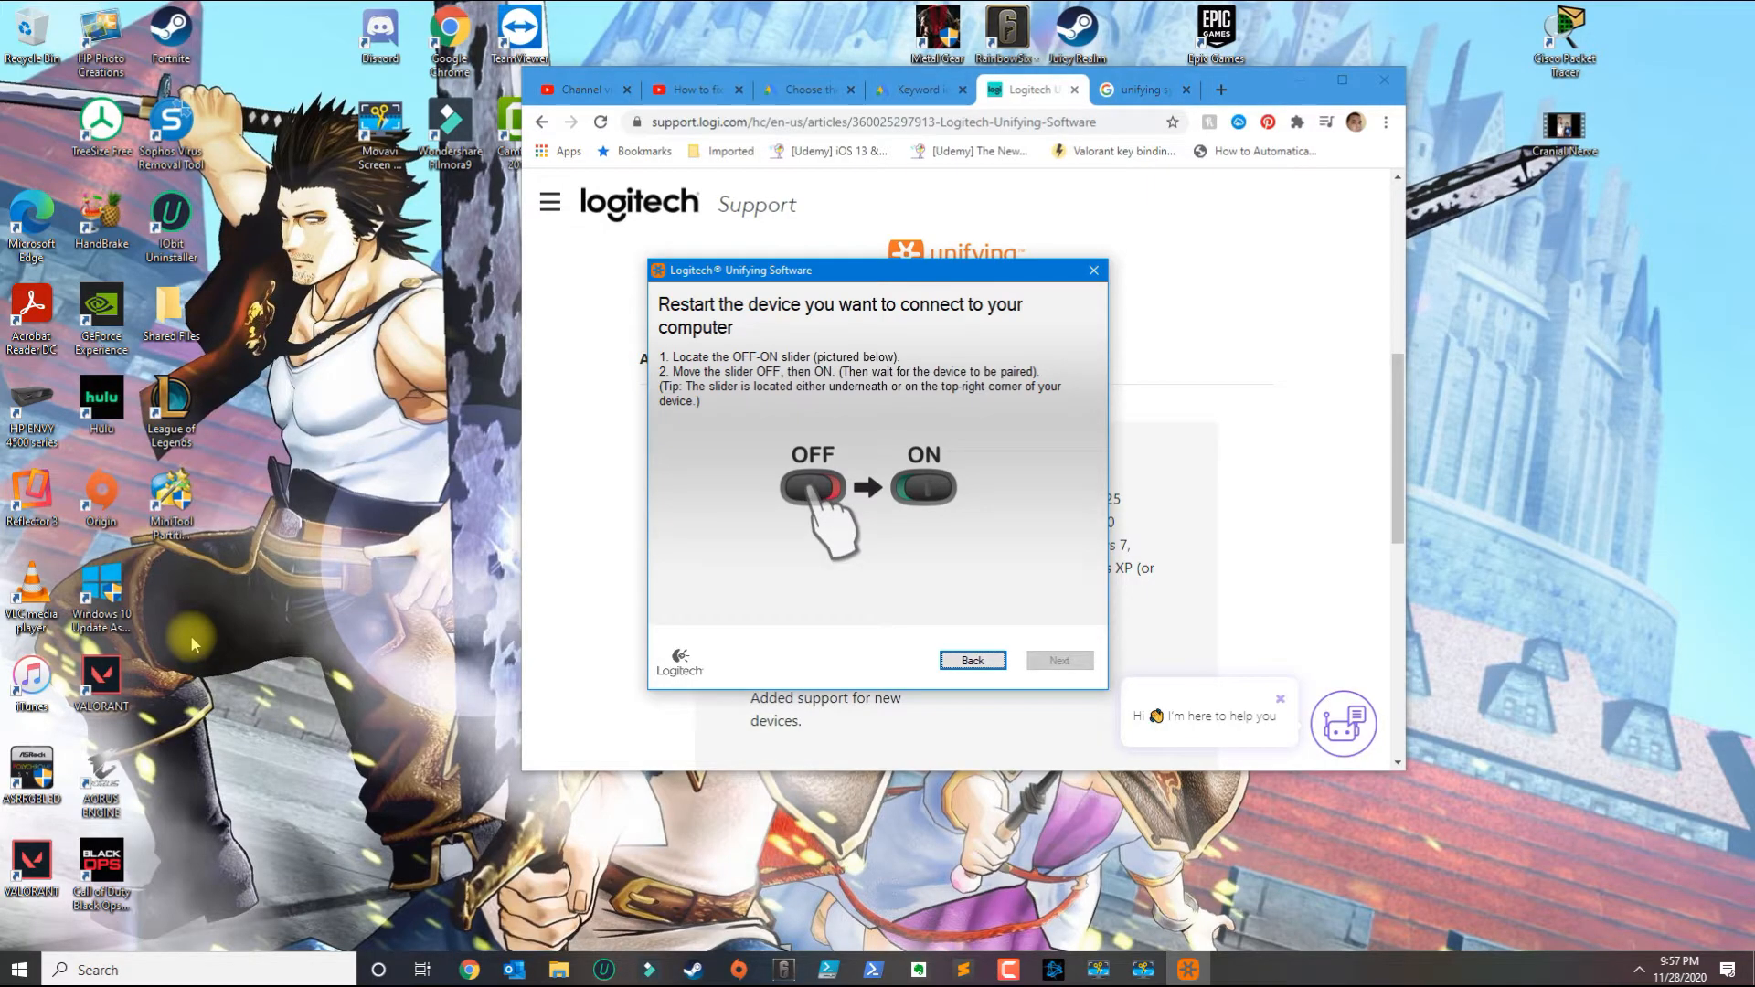
pyautogui.moveTo(345, 647)
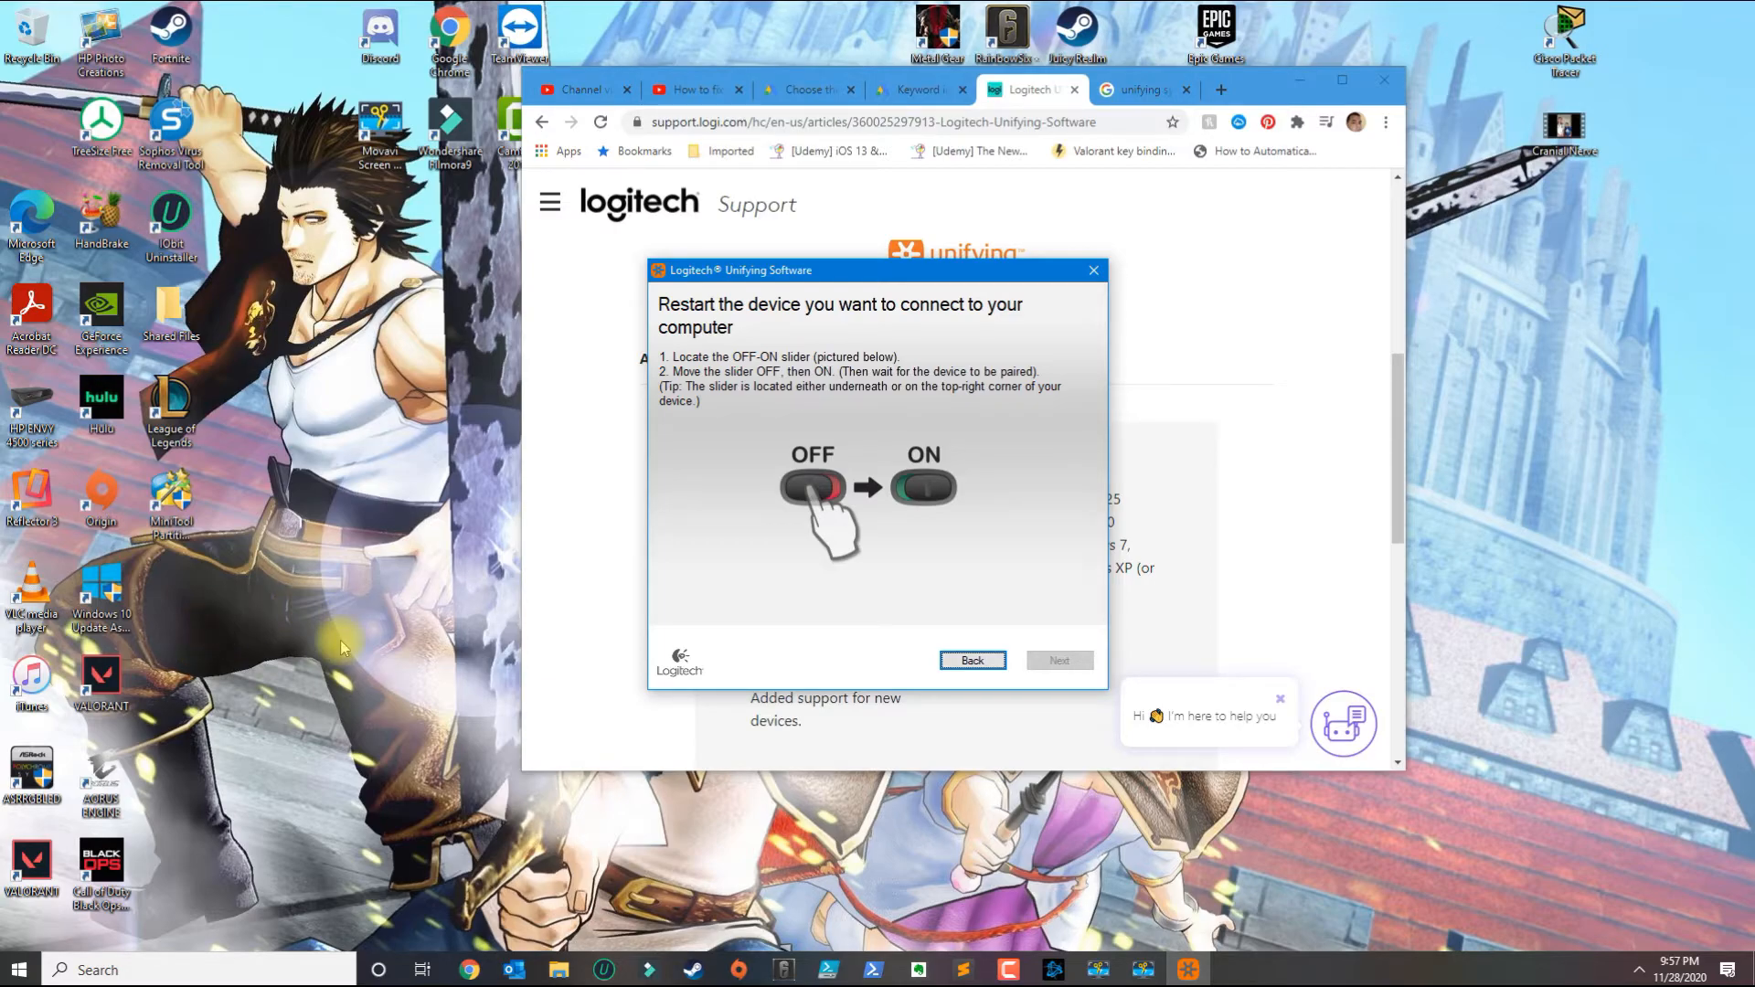
pyautogui.rightClick(342, 647)
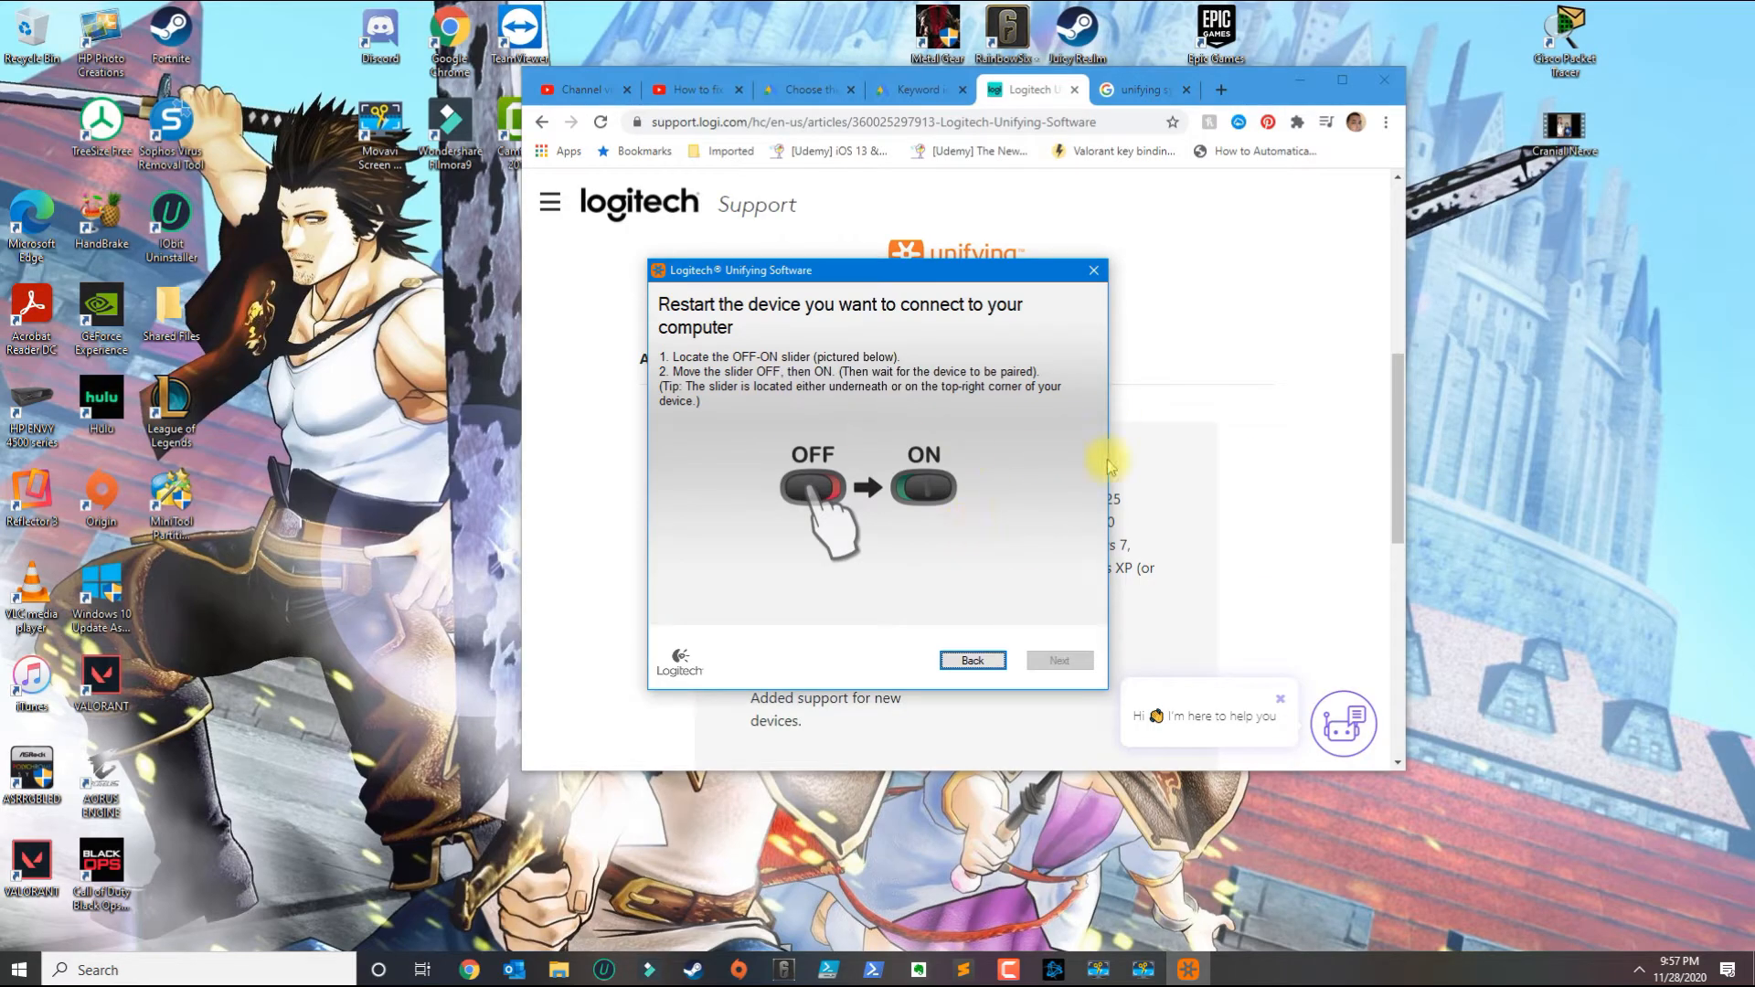
pyautogui.moveTo(925, 427)
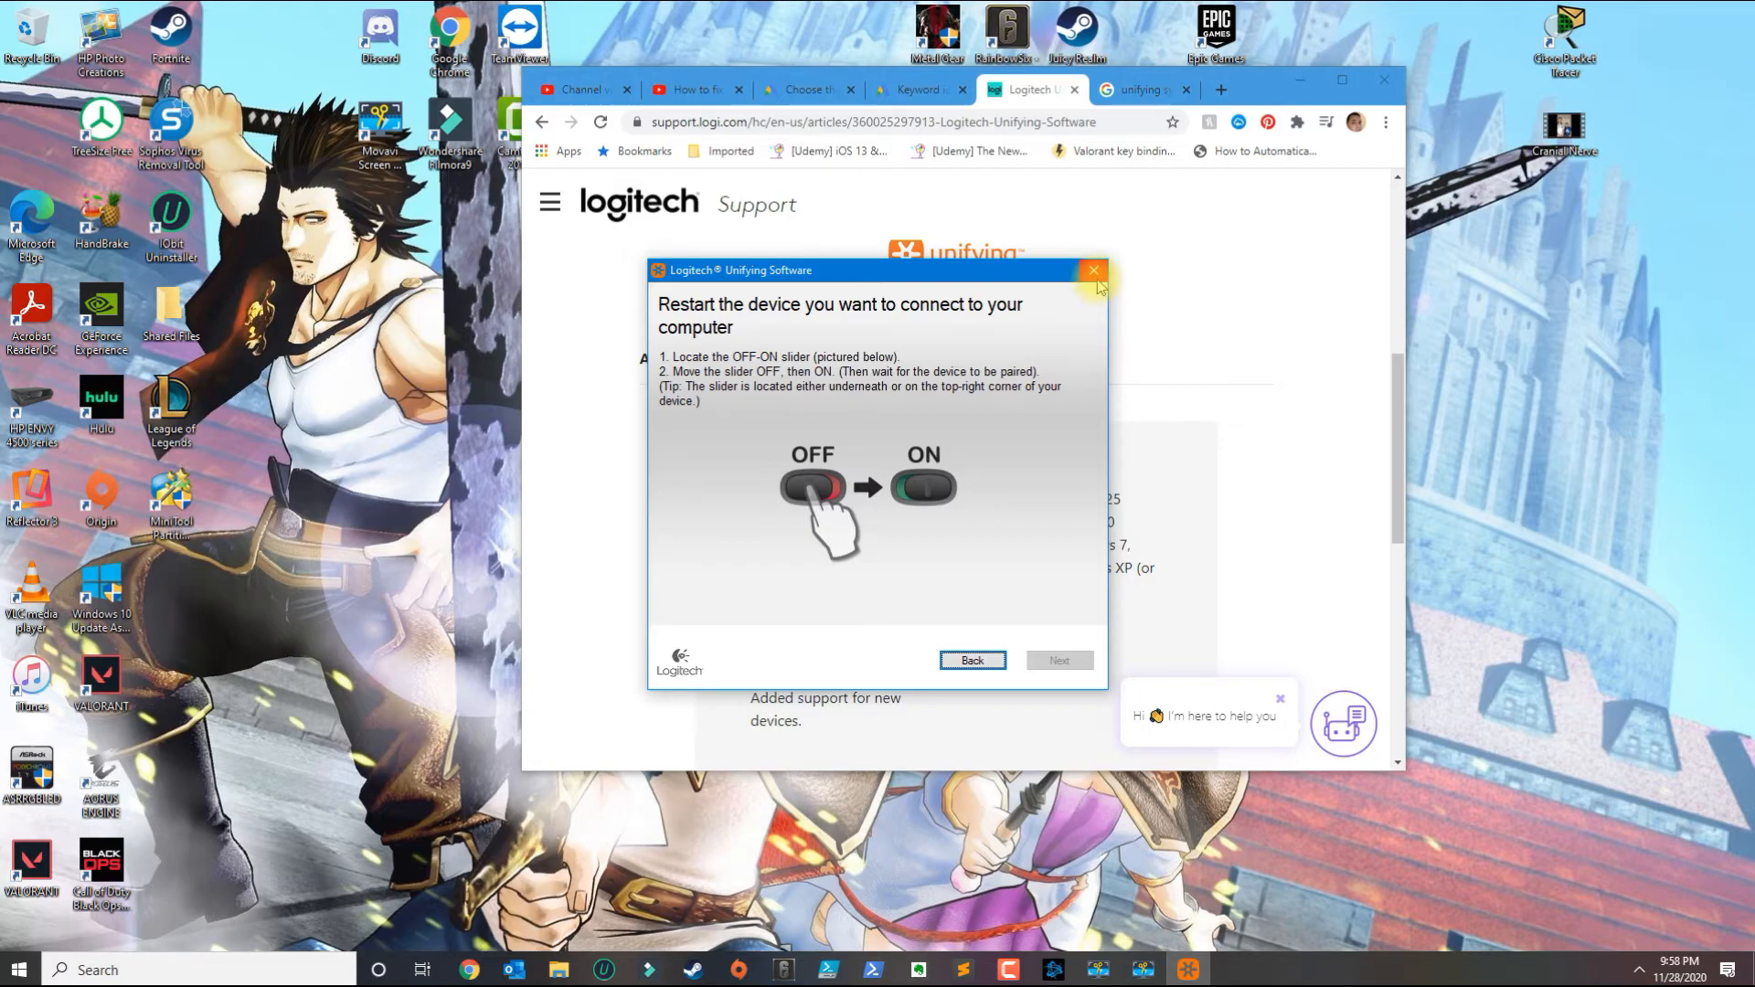
pyautogui.moveTo(1183, 258)
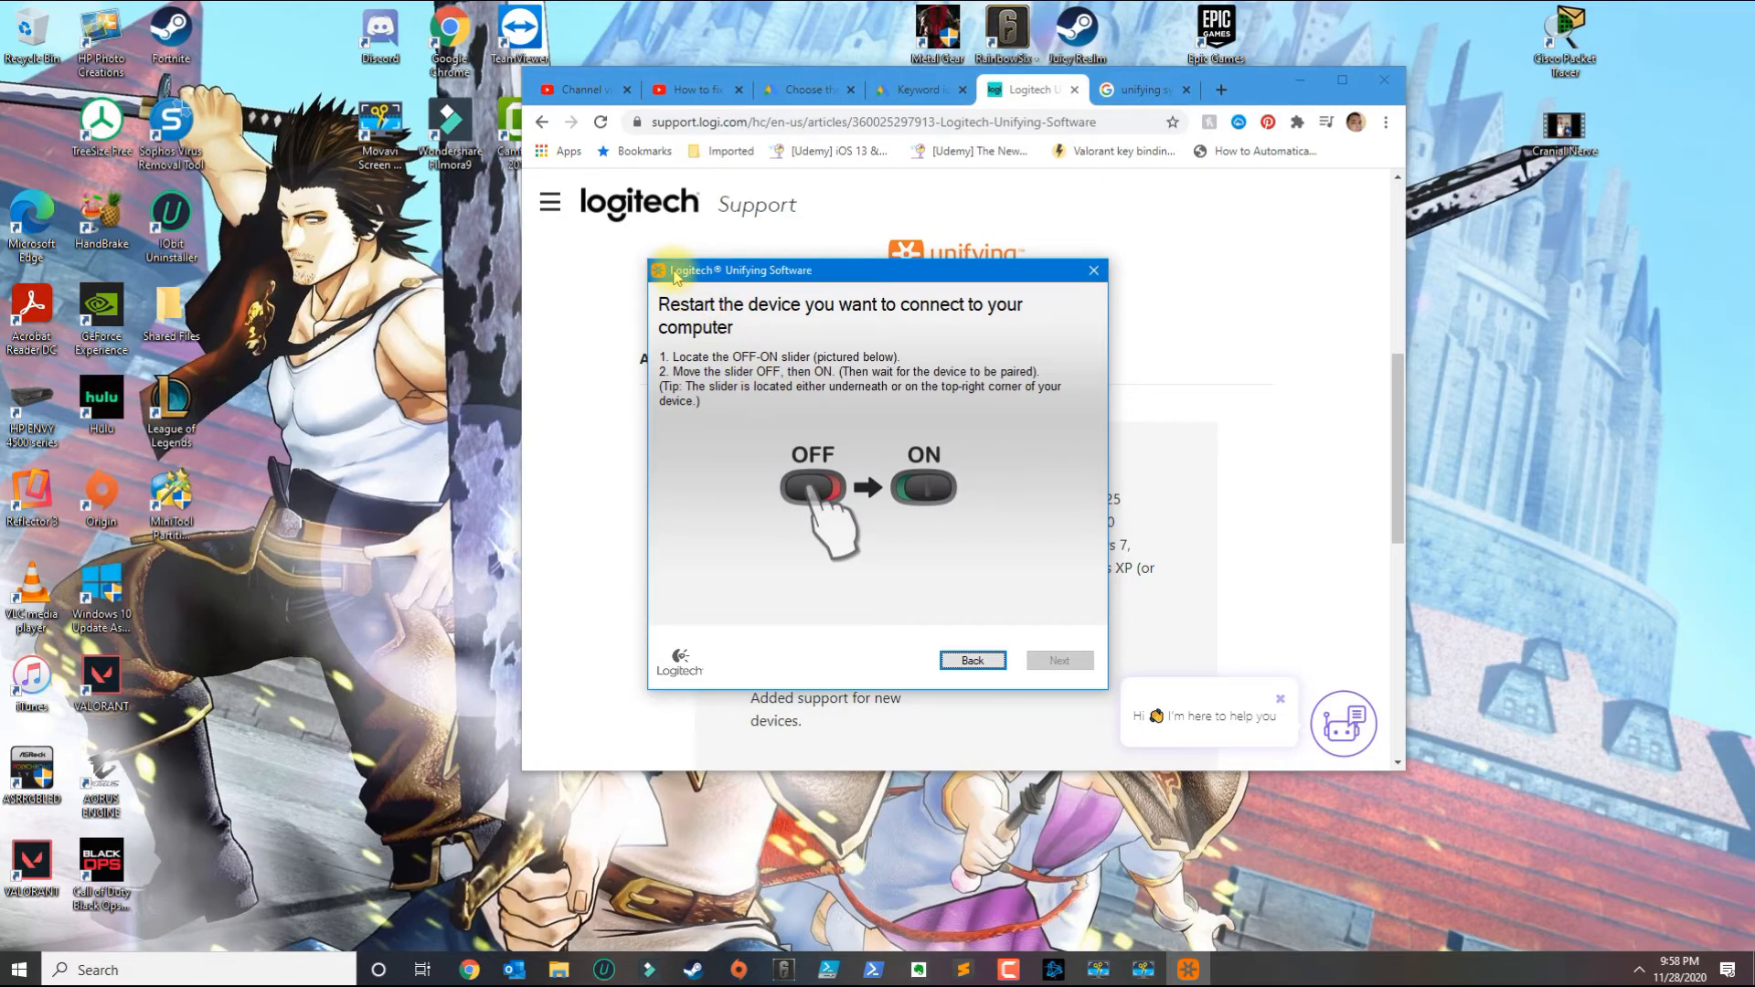
pyautogui.moveTo(969, 325)
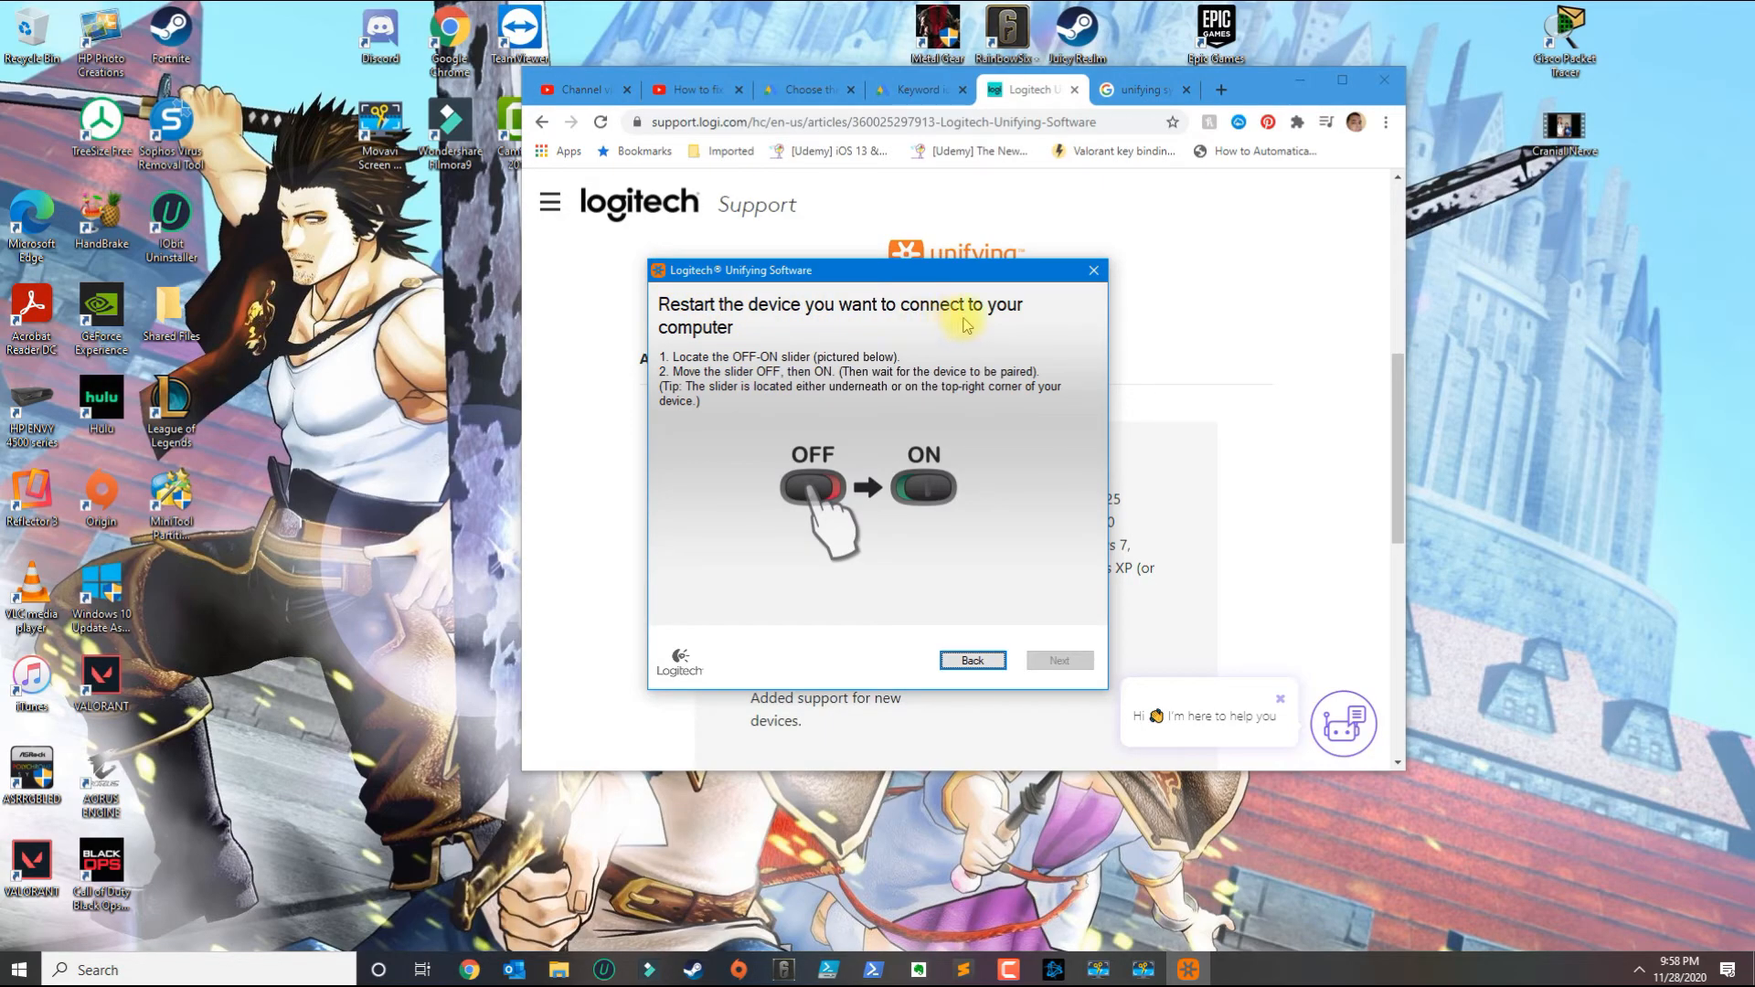